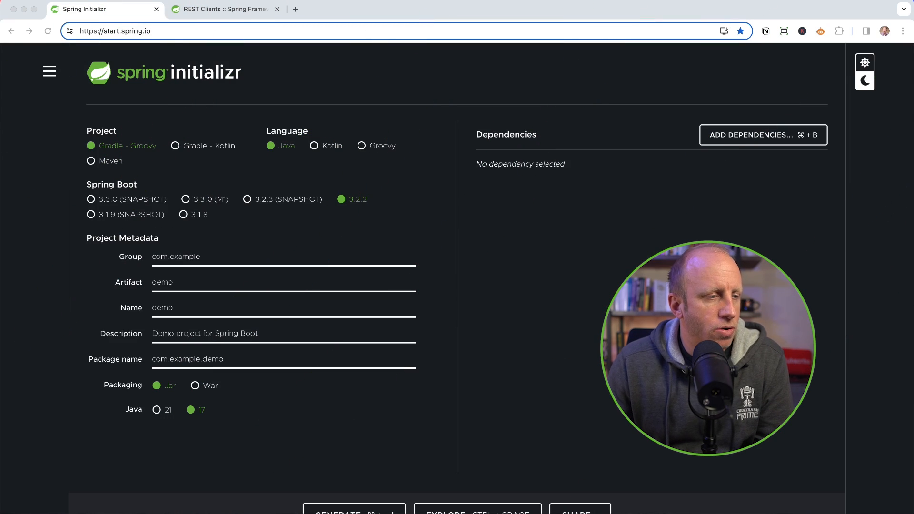
# Make it a Maven project with group dev.danvega, artifact rest-client-samples, on Java 21
pyautogui.click(90, 161)
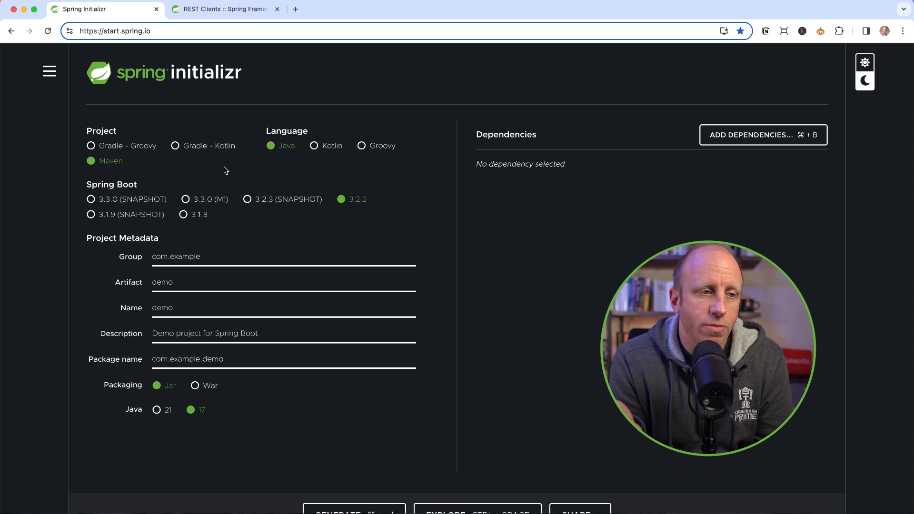
pyautogui.moveTo(226, 169)
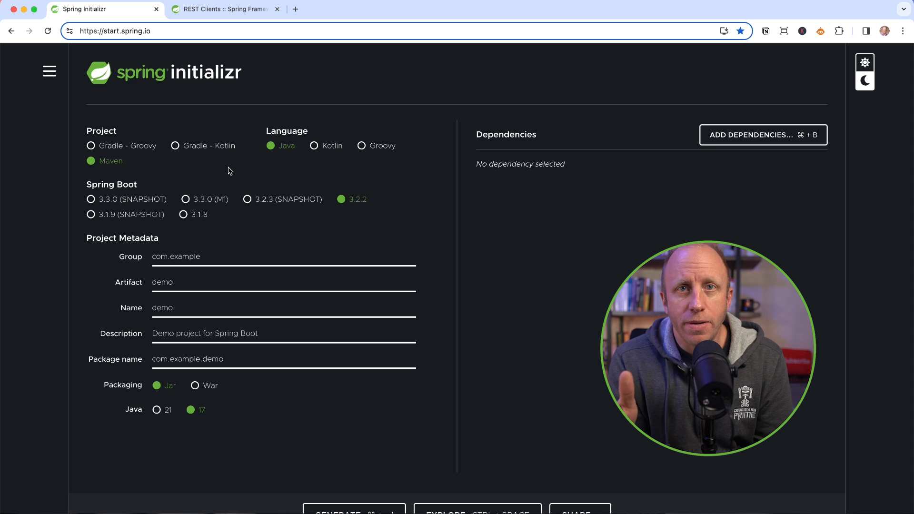
pyautogui.moveTo(236, 136)
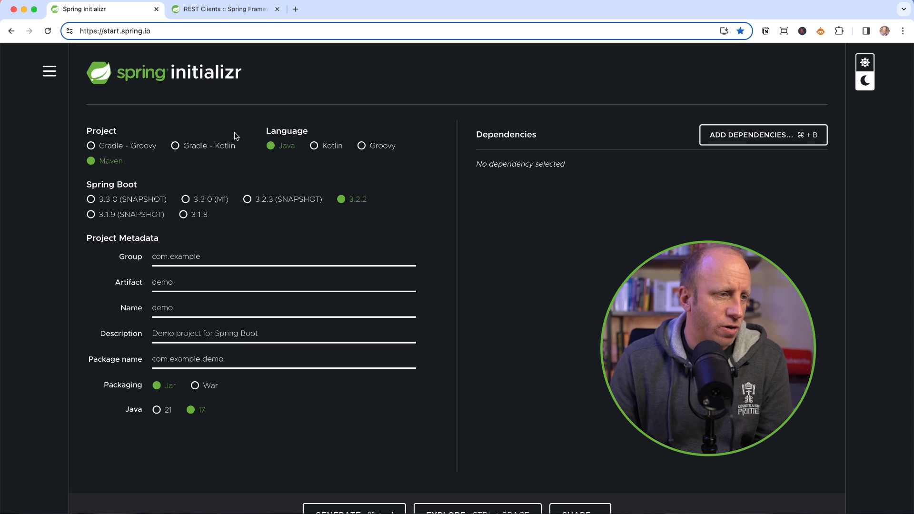
pyautogui.tripleClick(176, 257)
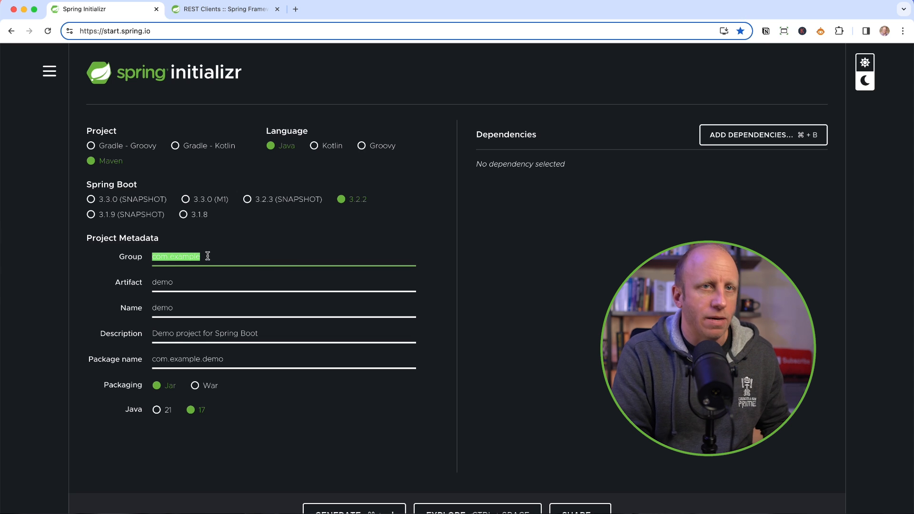
pyautogui.write('dev.danv')
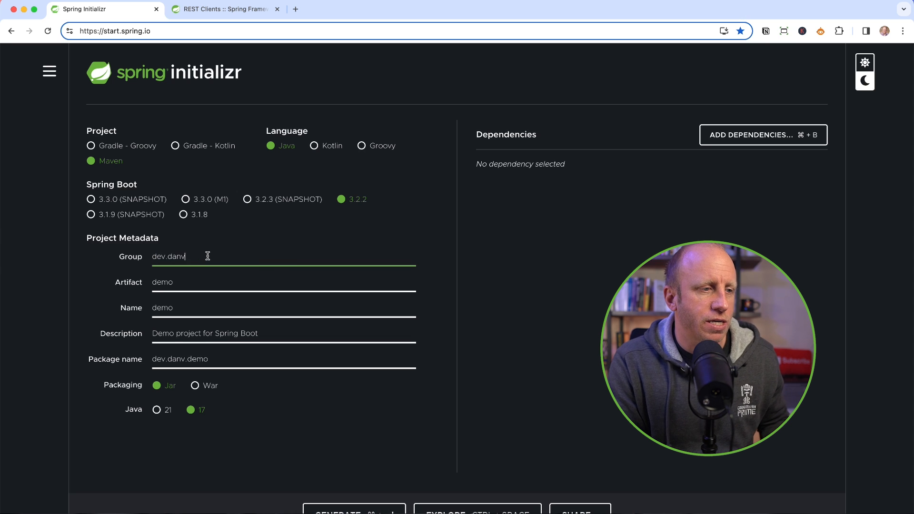
pyautogui.write('ega')
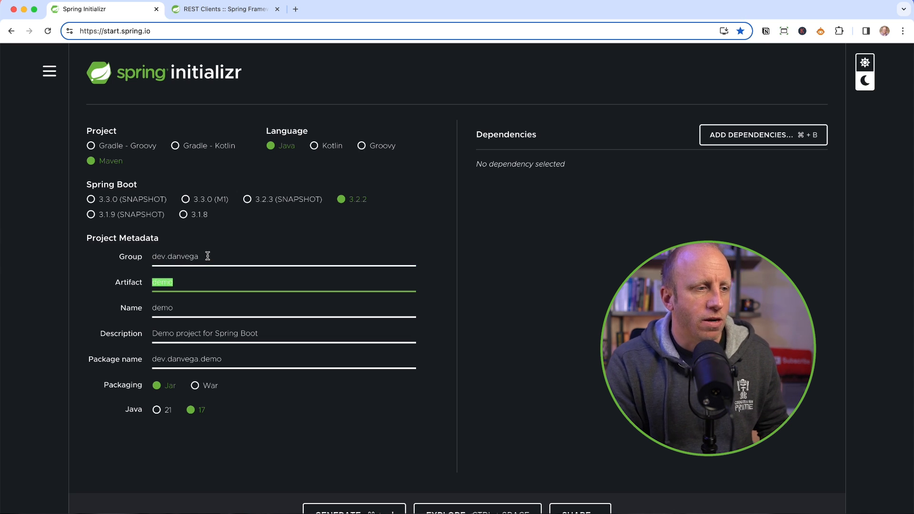
pyautogui.write('r')
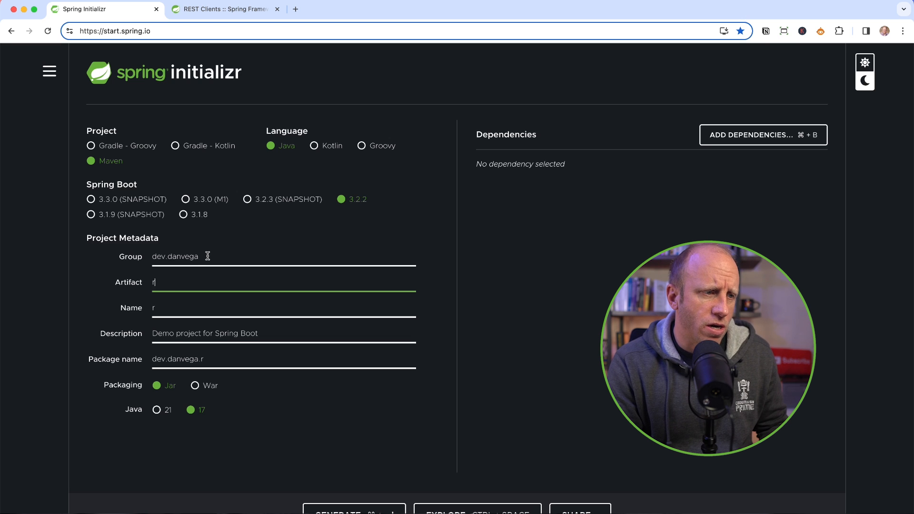
pyautogui.write('est-client')
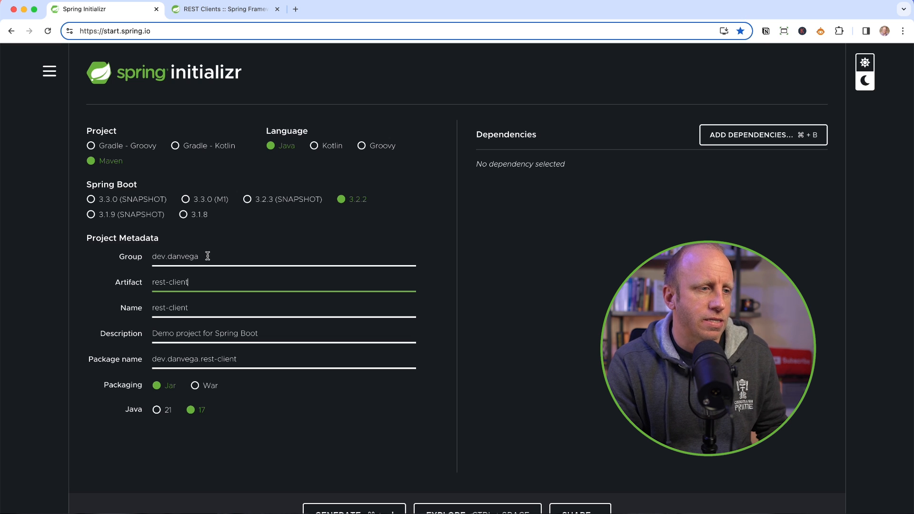
pyautogui.write('-samples')
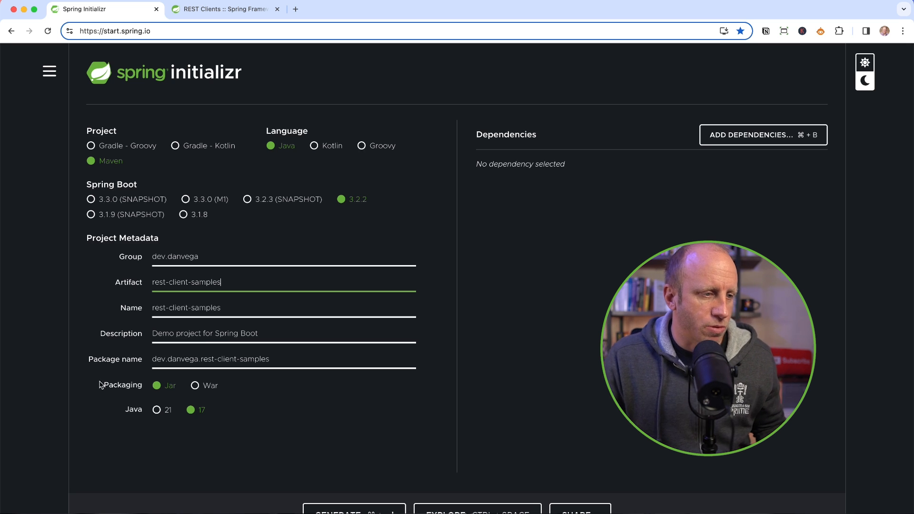
pyautogui.click(156, 410)
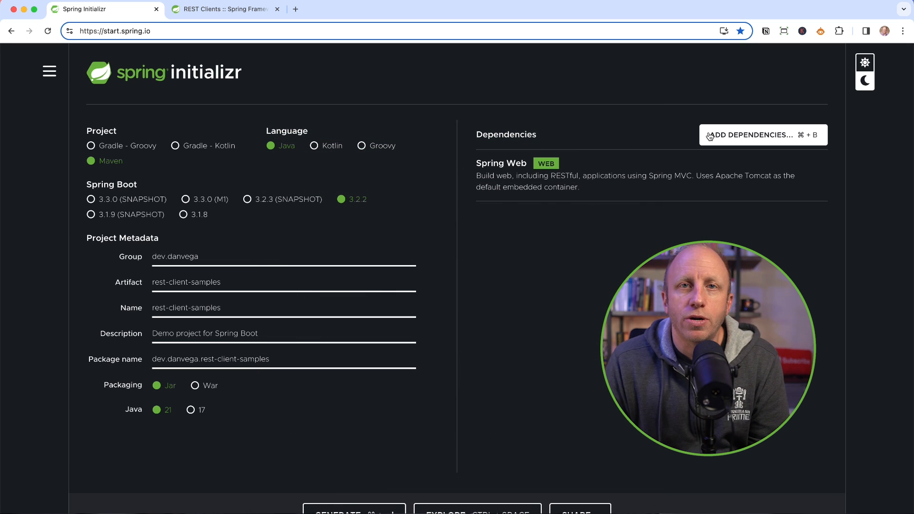
pyautogui.moveTo(525, 271)
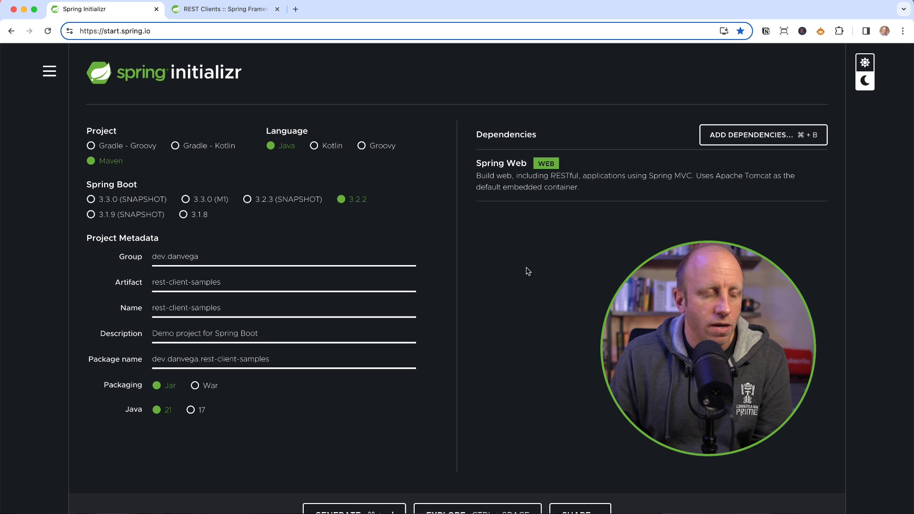
pyautogui.moveTo(543, 278)
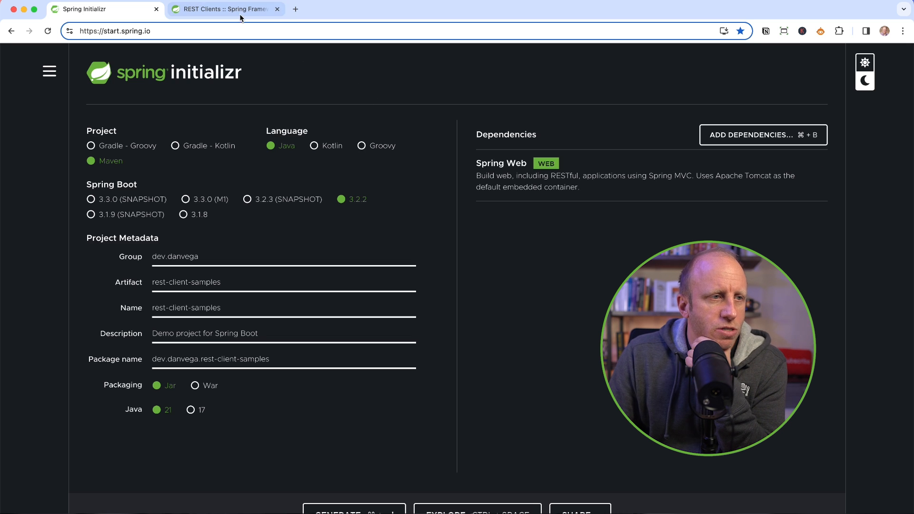
# Switch to the REST Clients docs and jump to Client Request Factories
pyautogui.click(224, 9)
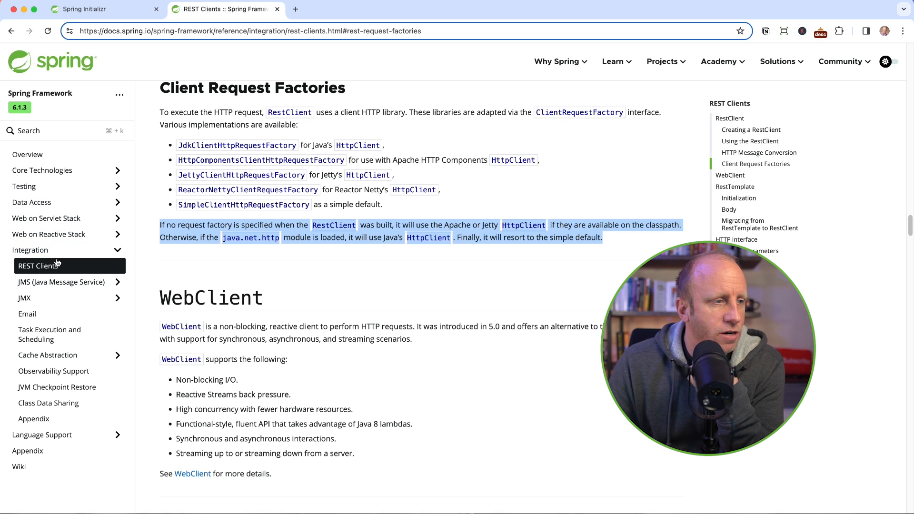
pyautogui.click(38, 266)
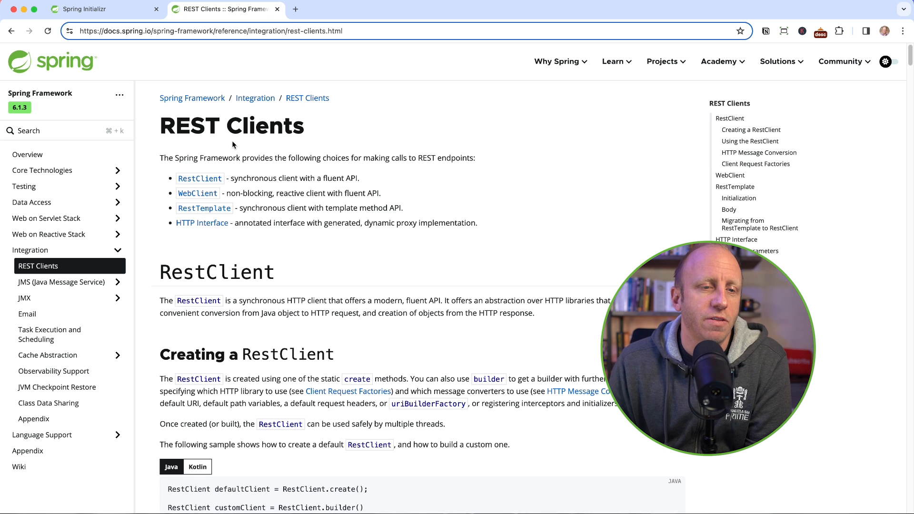
pyautogui.moveTo(181, 152)
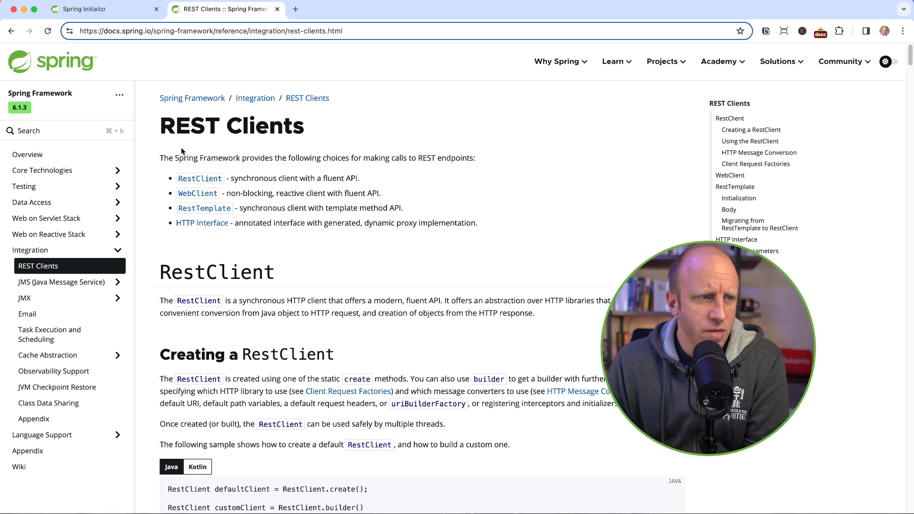
pyautogui.moveTo(759, 152)
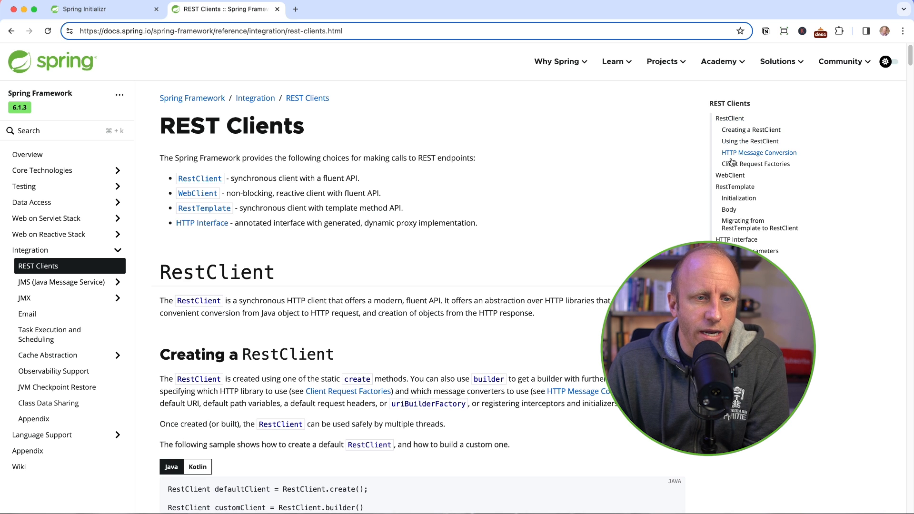
pyautogui.moveTo(755, 164)
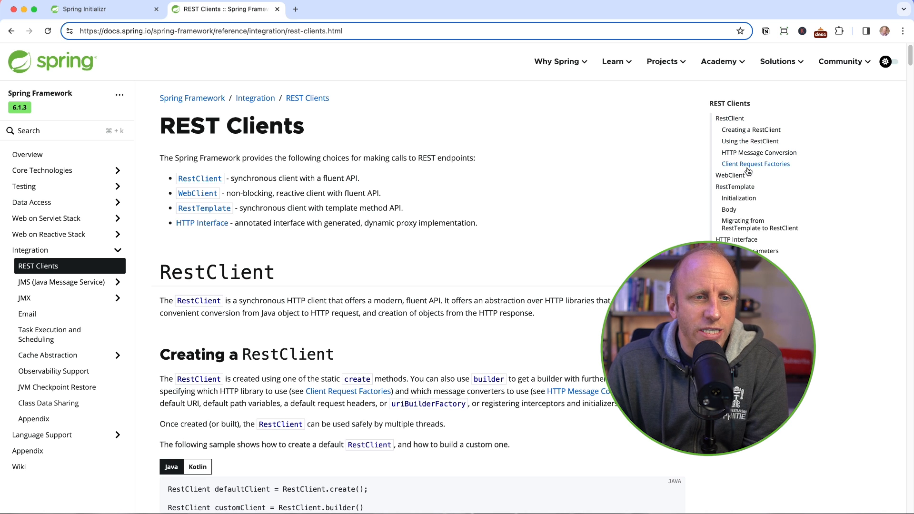
pyautogui.click(755, 164)
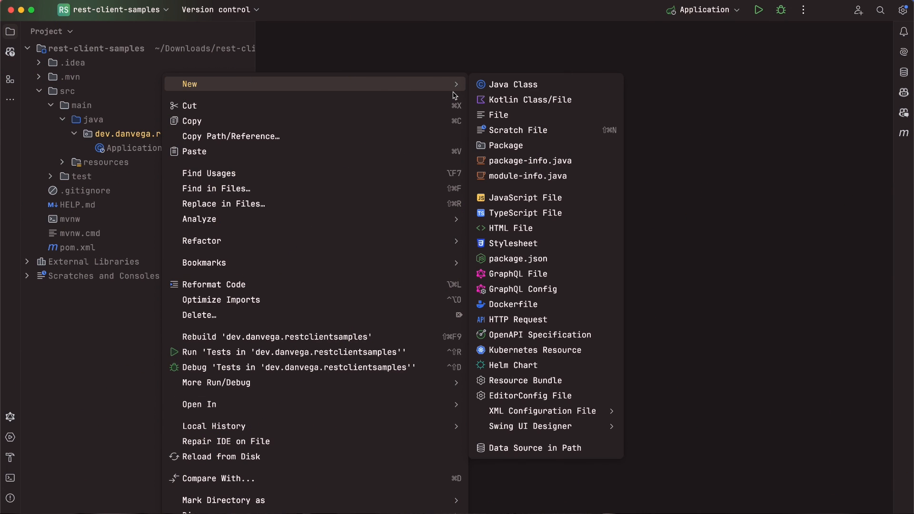
# Create the PostService Java class and start writing its private field
pyautogui.click(514, 84)
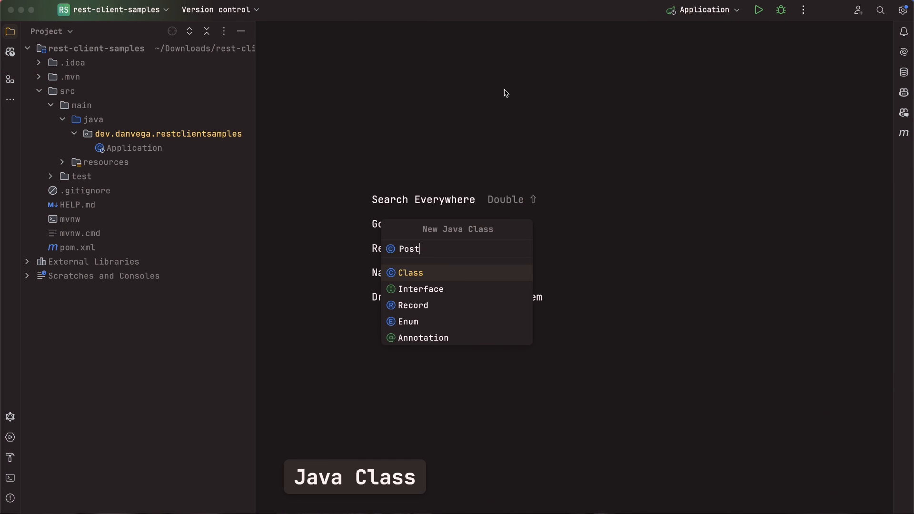
pyautogui.click(411, 272)
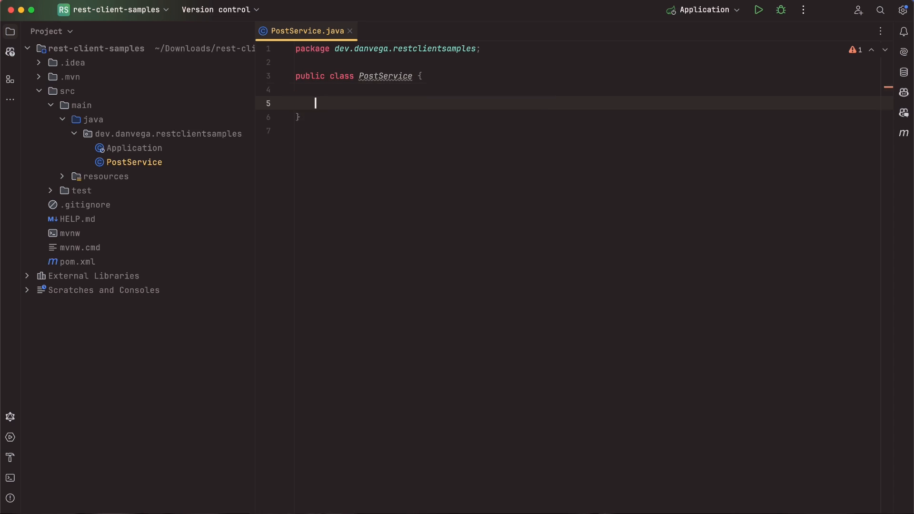
pyautogui.press('enter')
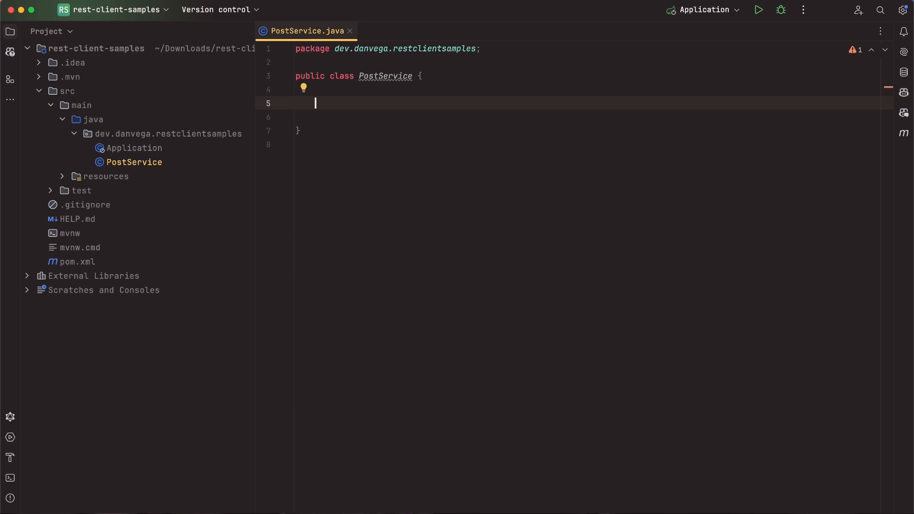
pyautogui.write('priv')
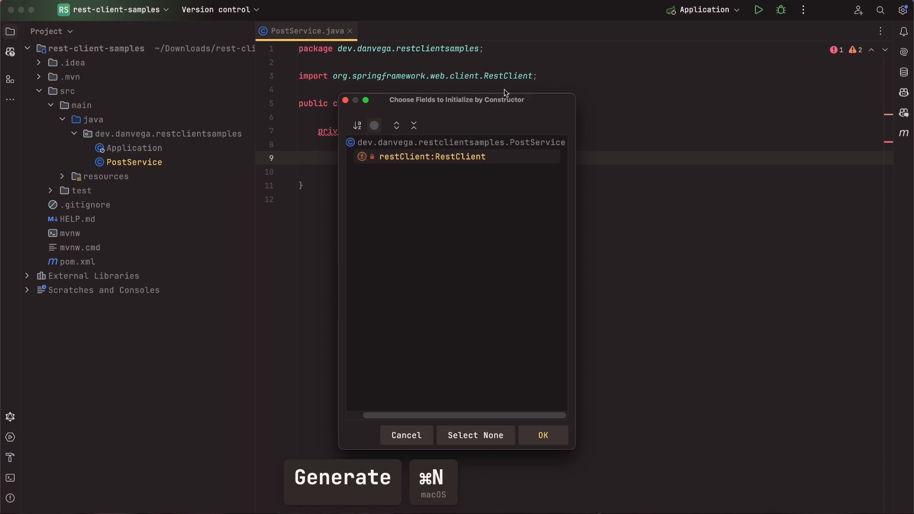
# Generate a PostService constructor initializing the restClient field
pyautogui.click(475, 435)
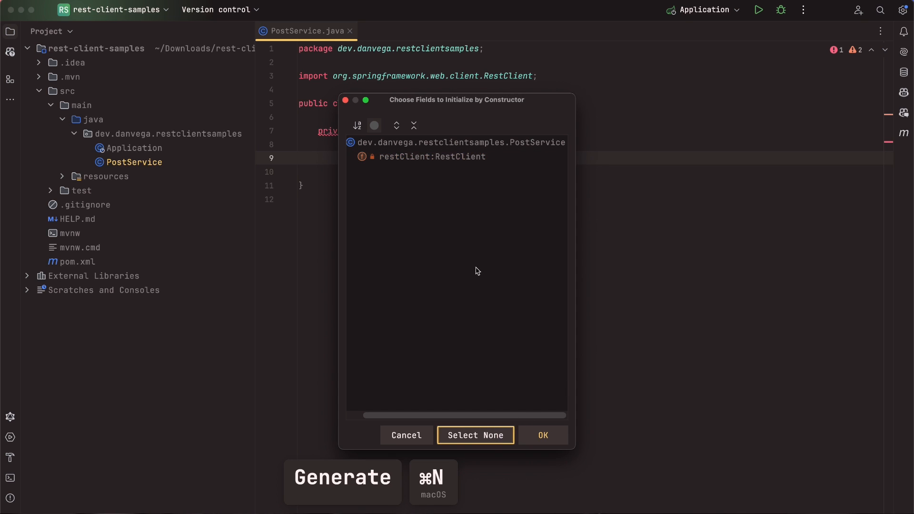
pyautogui.click(542, 434)
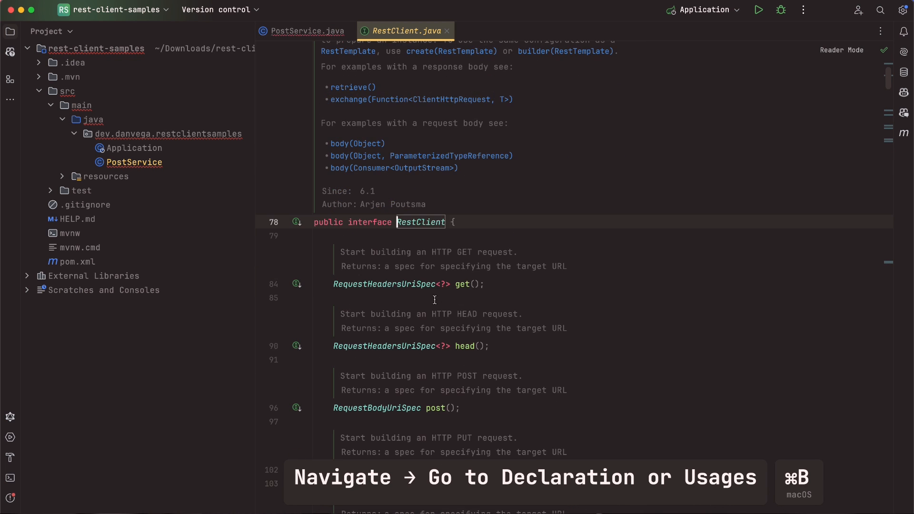
# Scroll through RestClient.java, view DefaultRestClientBuilder, then return to PostService
pyautogui.scroll(3)
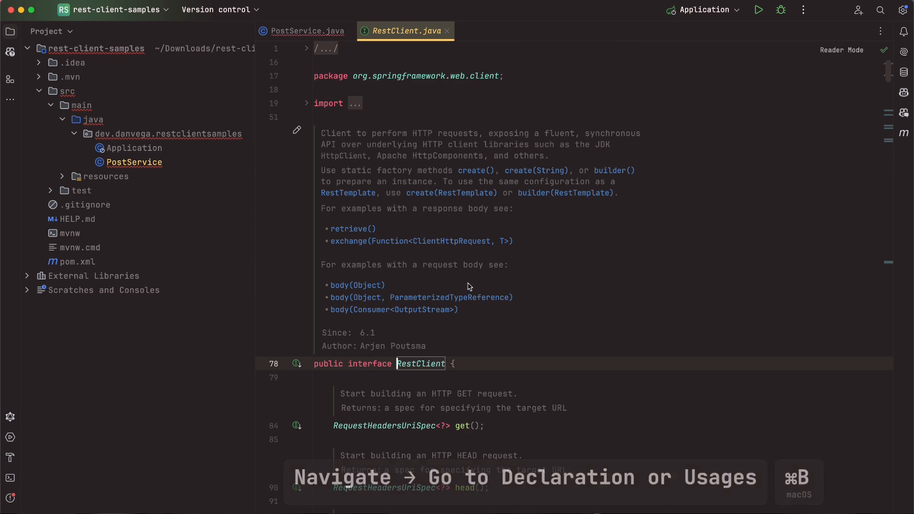
pyautogui.scroll(-3)
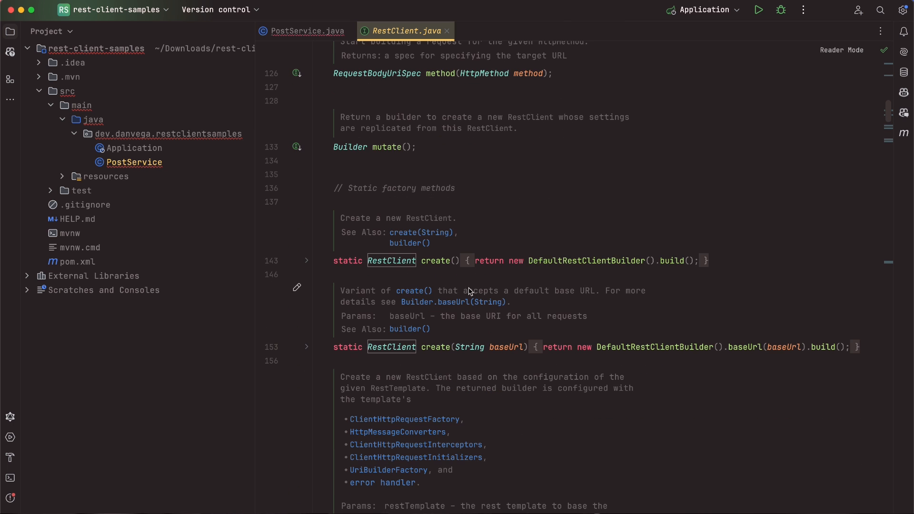
pyautogui.scroll(-3)
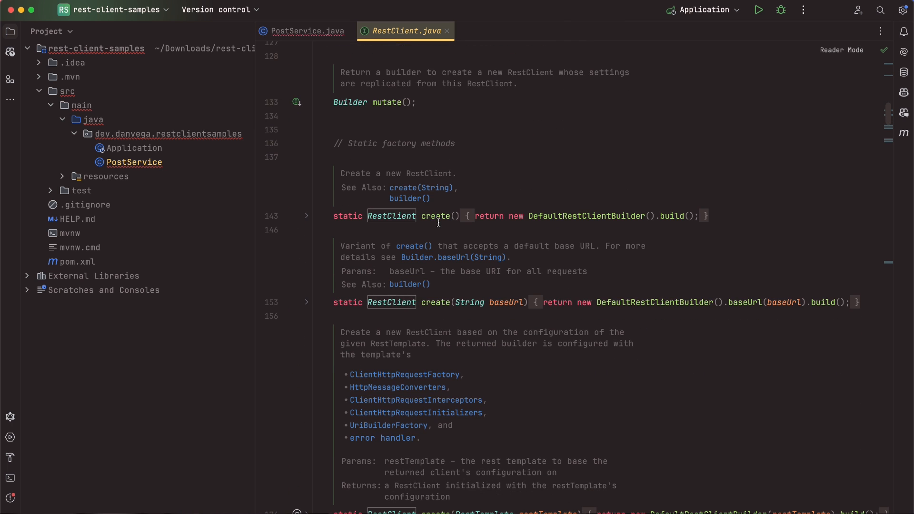
pyautogui.scroll(-3)
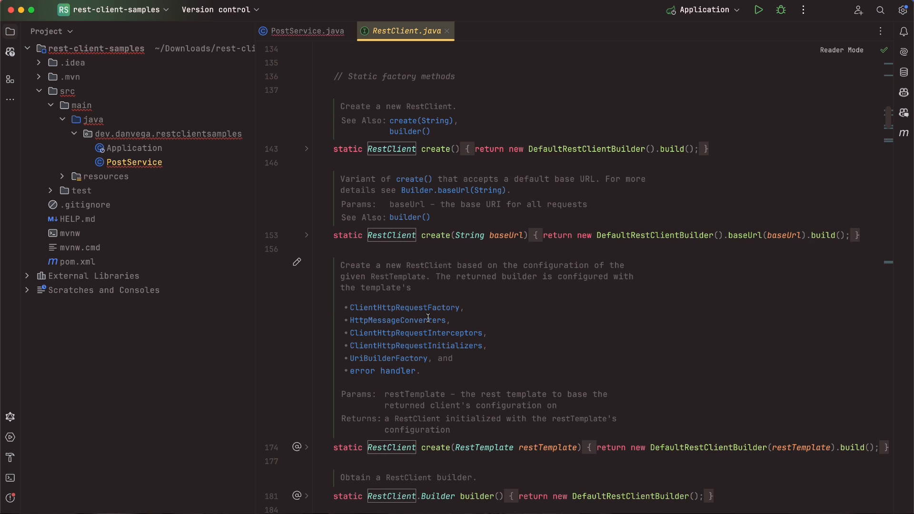
pyautogui.scroll(-3)
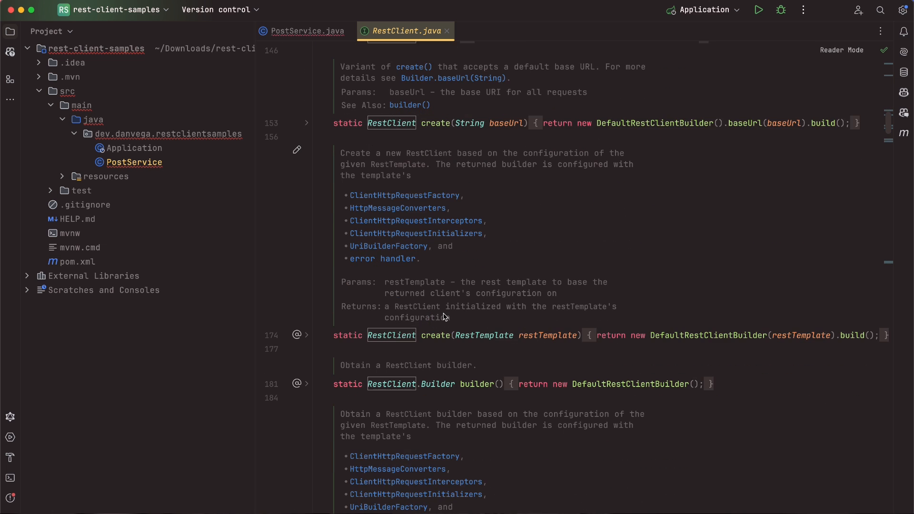
pyautogui.scroll(-3)
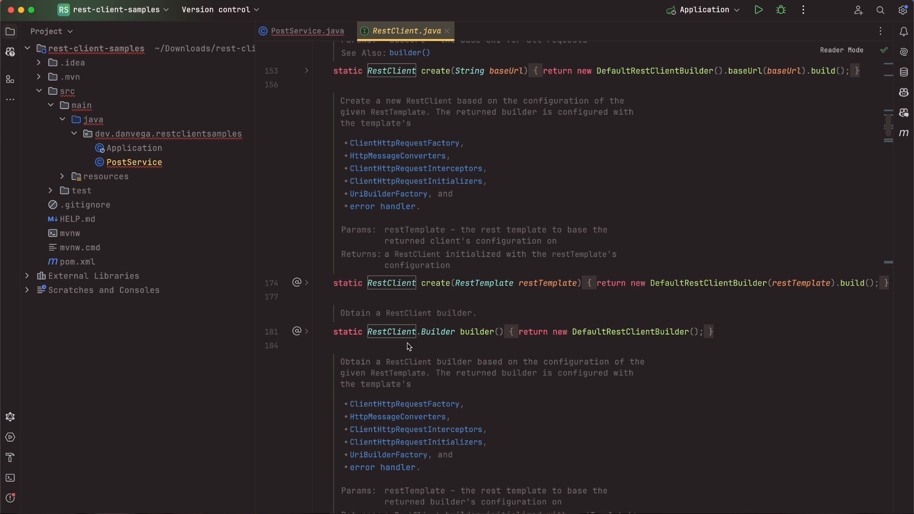
pyautogui.moveTo(406, 343)
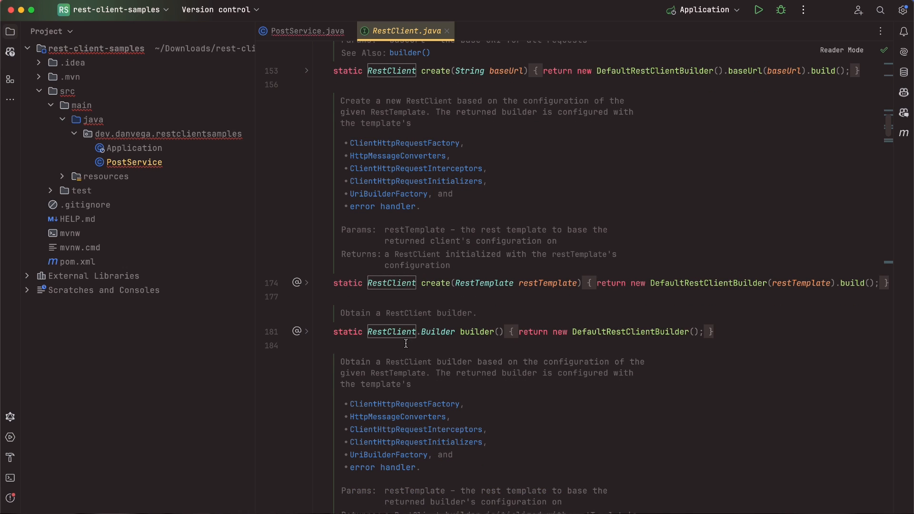
pyautogui.scroll(-3)
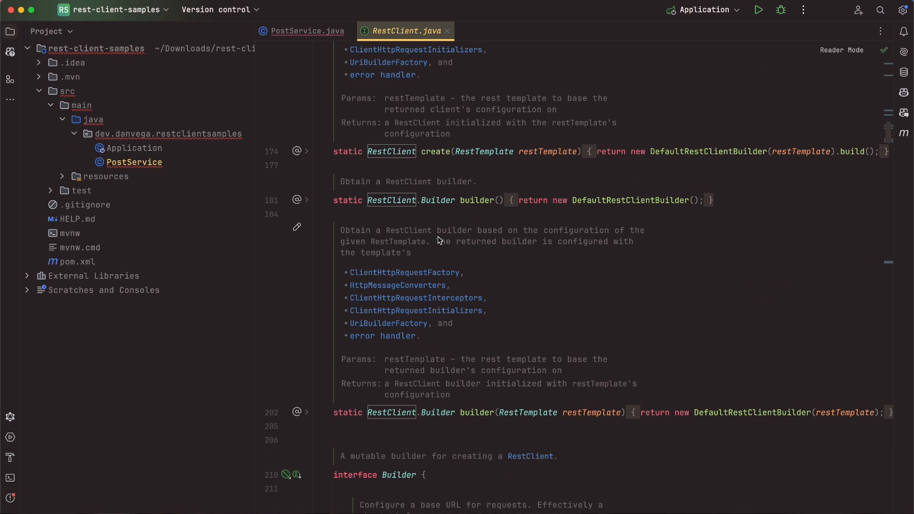
pyautogui.scroll(-3)
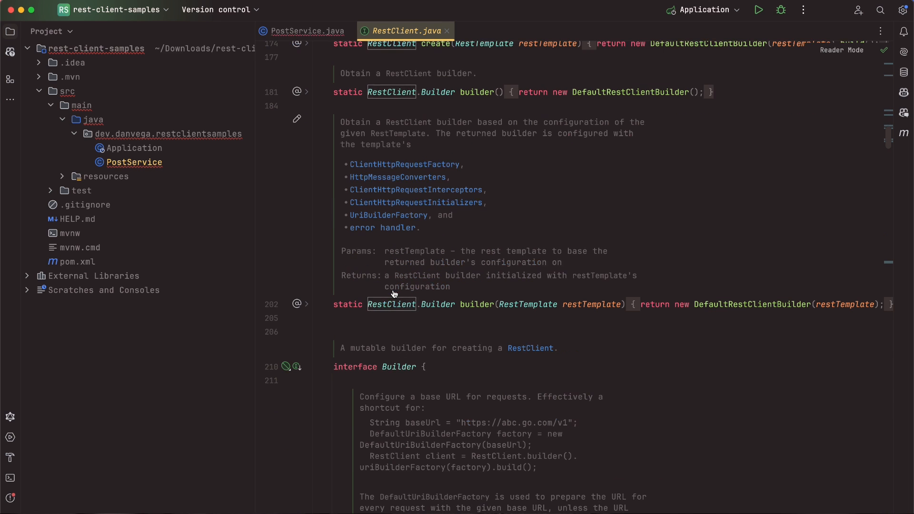
pyautogui.moveTo(402, 366)
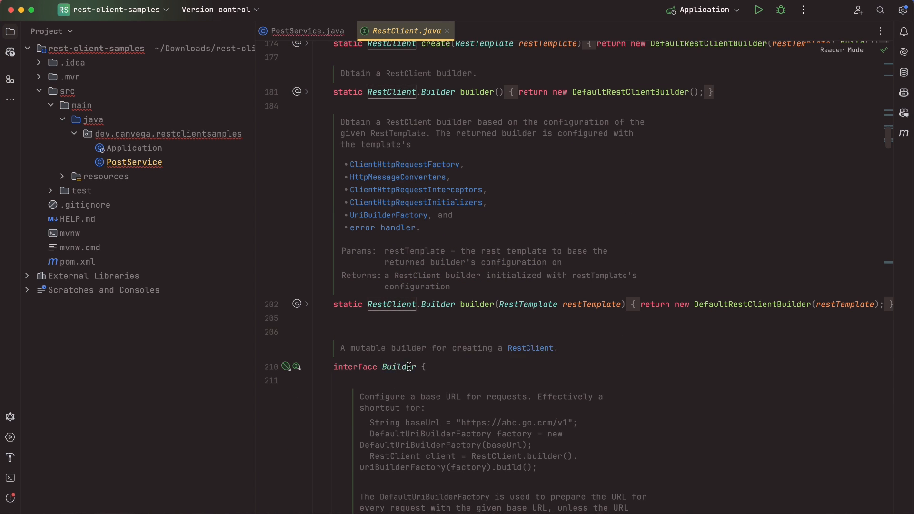
pyautogui.scroll(-3)
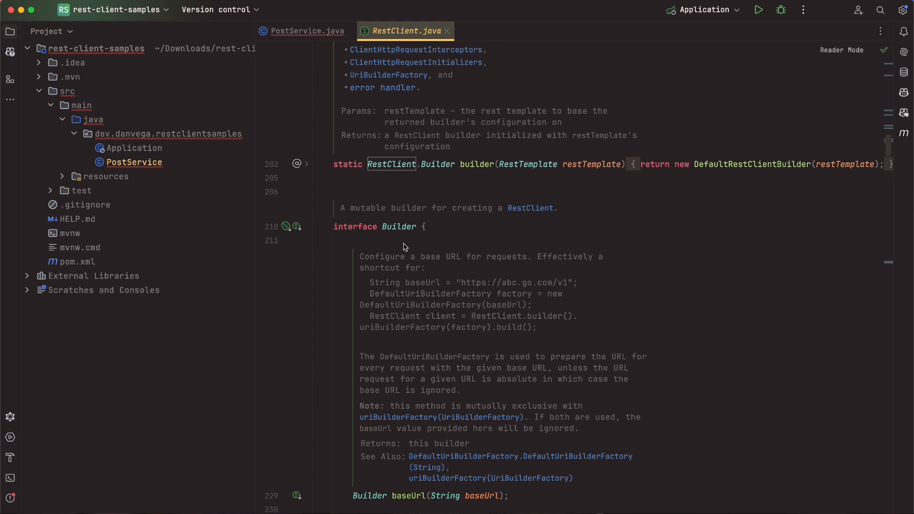
pyautogui.click(750, 164)
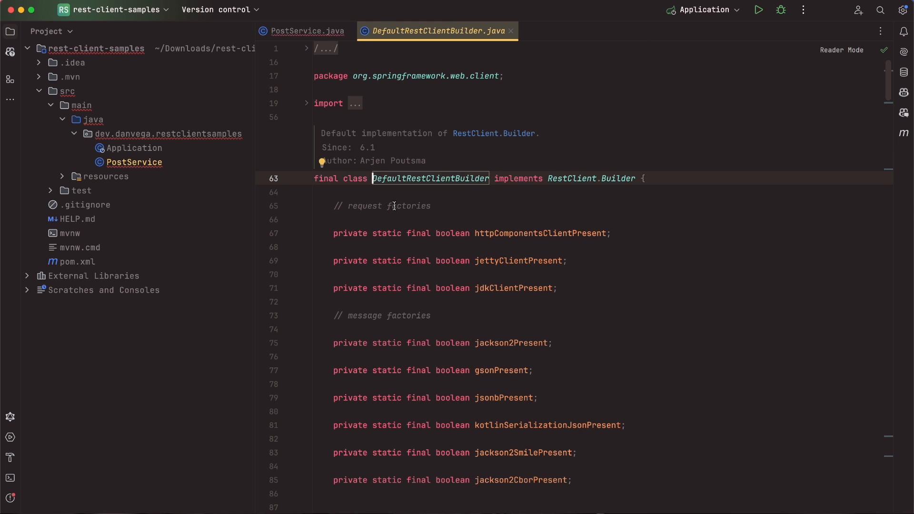
pyautogui.moveTo(412, 189)
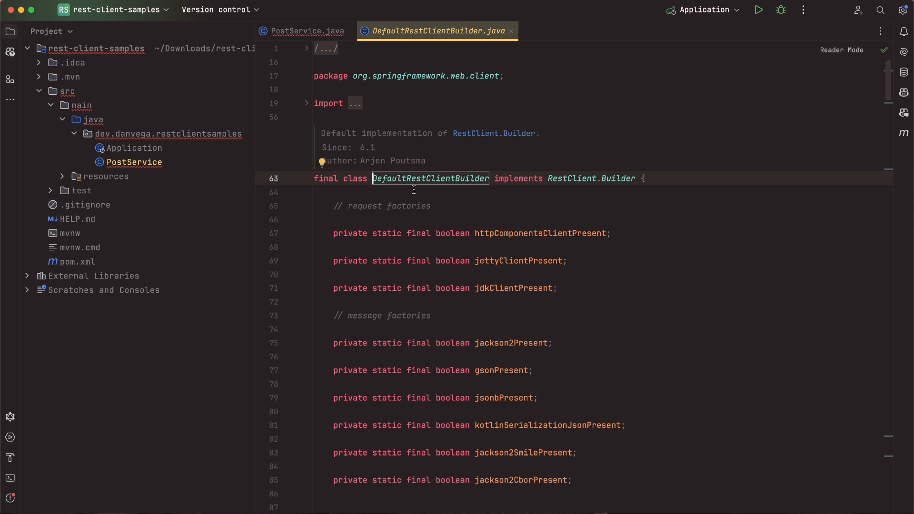
pyautogui.click(298, 31)
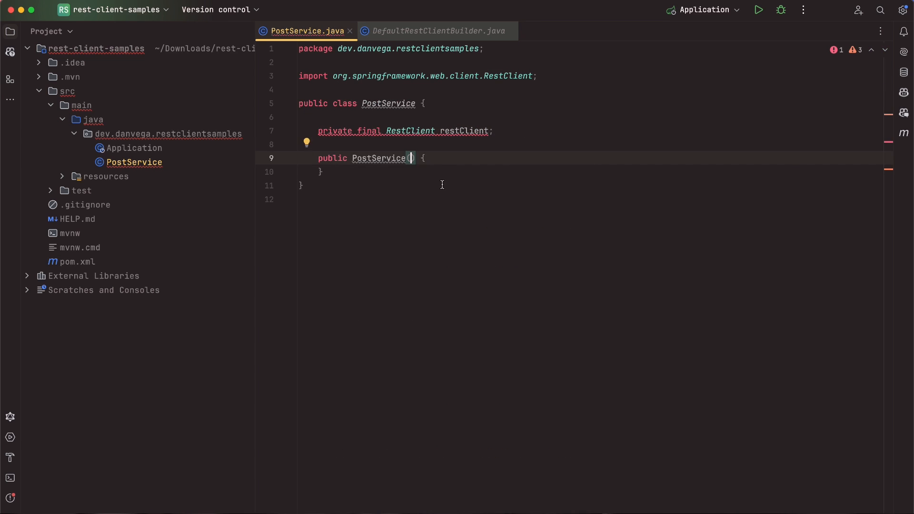
pyautogui.write('RestClient.Builder')
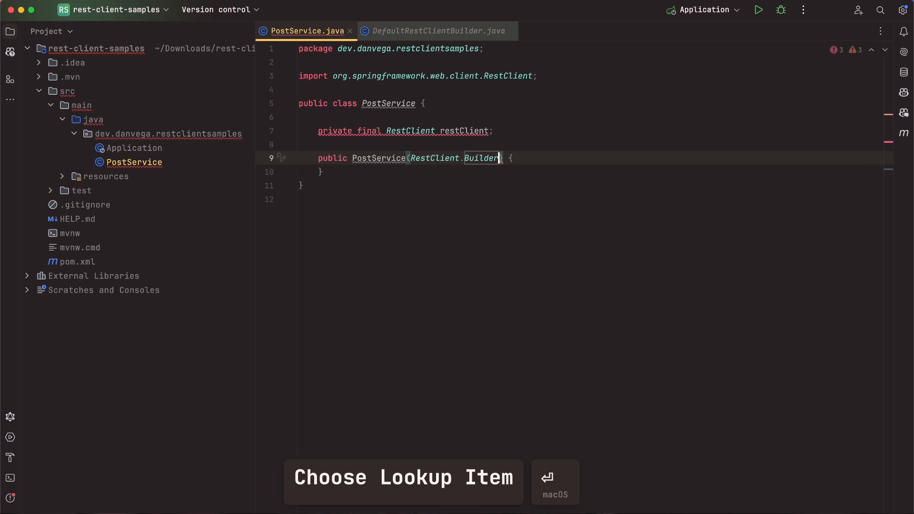
pyautogui.write('builder{')
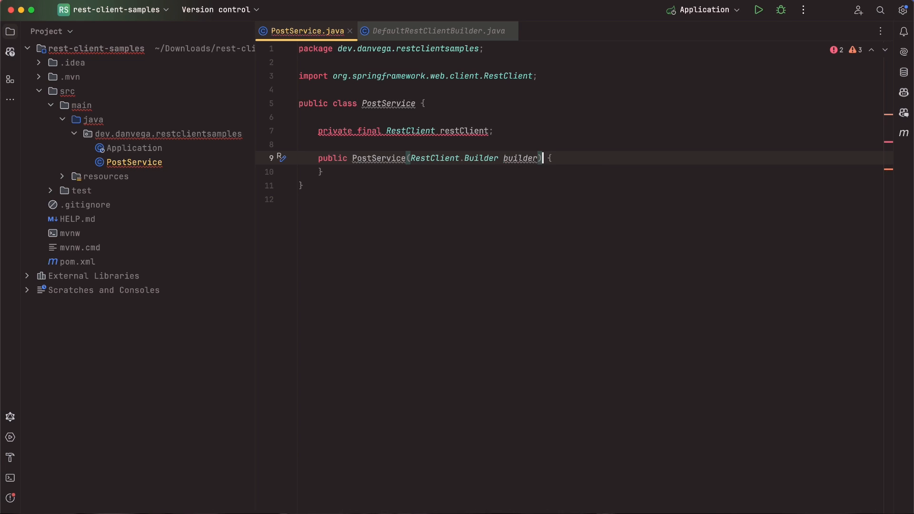
pyautogui.press('Return')
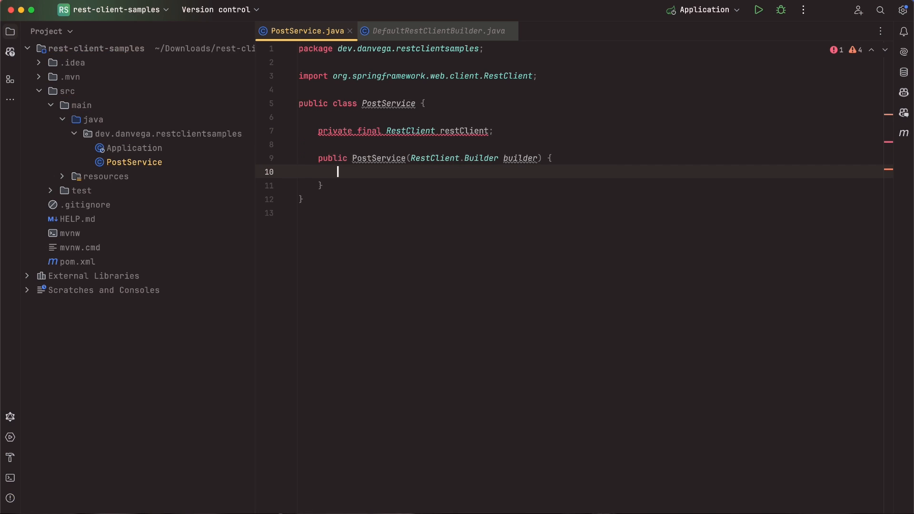
pyautogui.write('this.restClient = builder.baseUrl("https://jsonplaceholder.typicode.com").build();')
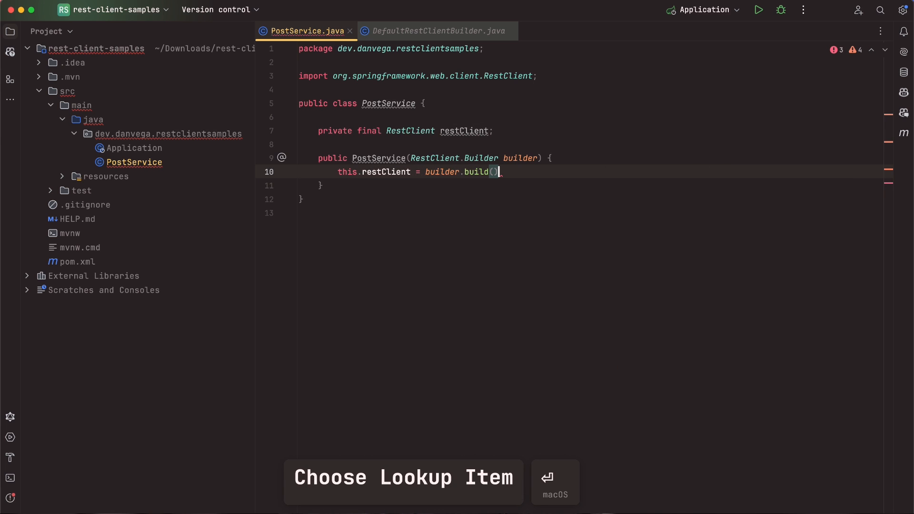
pyautogui.write(';')
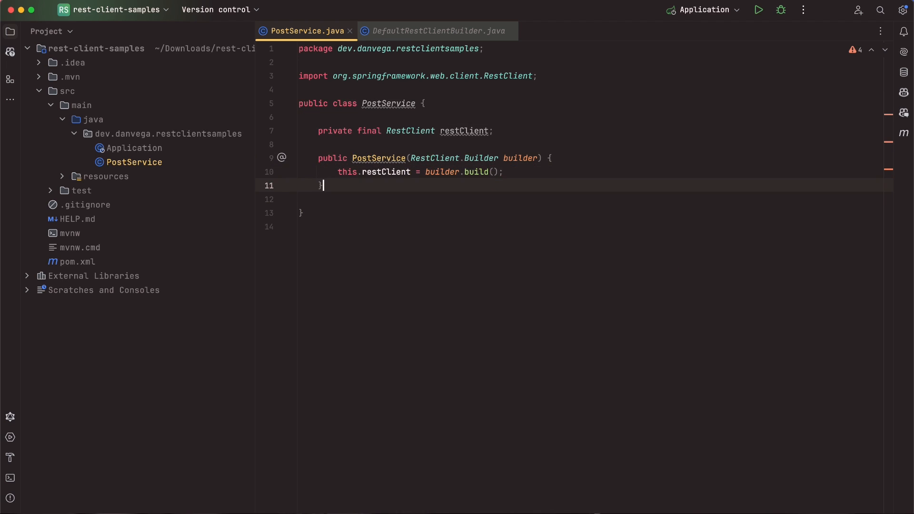
# Write a findAll method returning restClient.get() of /posts as a String
pyautogui.write('public String findPosts() {')
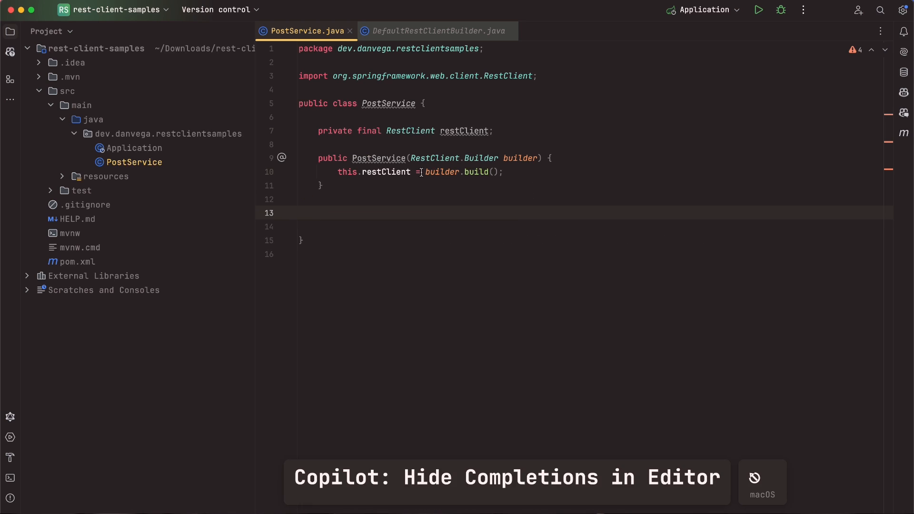
pyautogui.click(441, 171)
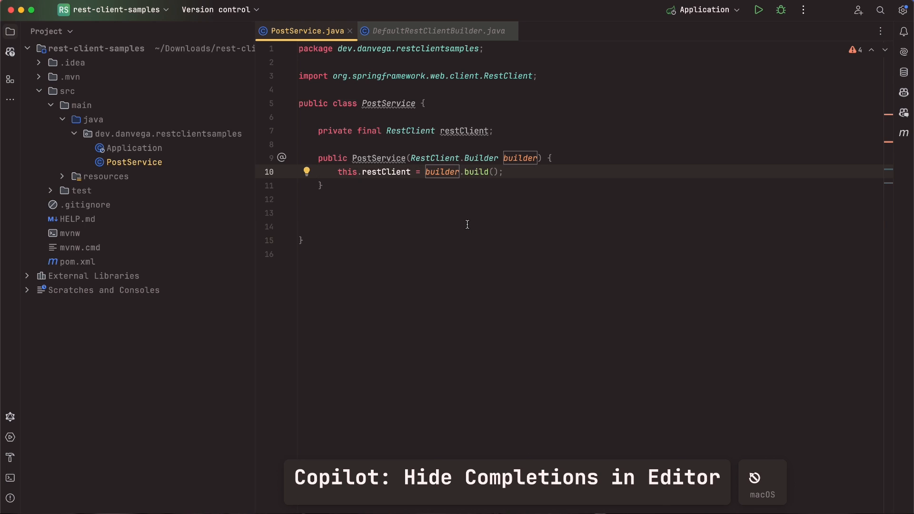
pyautogui.press('Return')
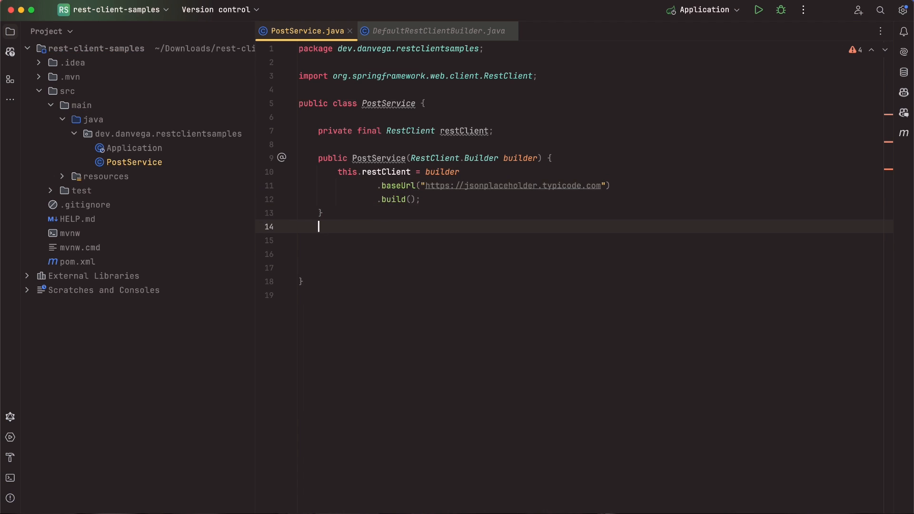
pyautogui.write('public String findAll() {')
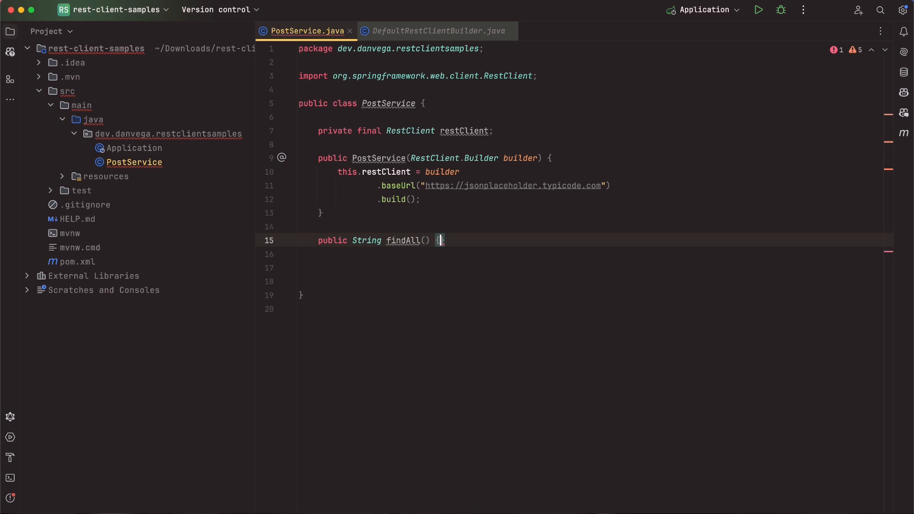
pyautogui.write('return restClient.get()')
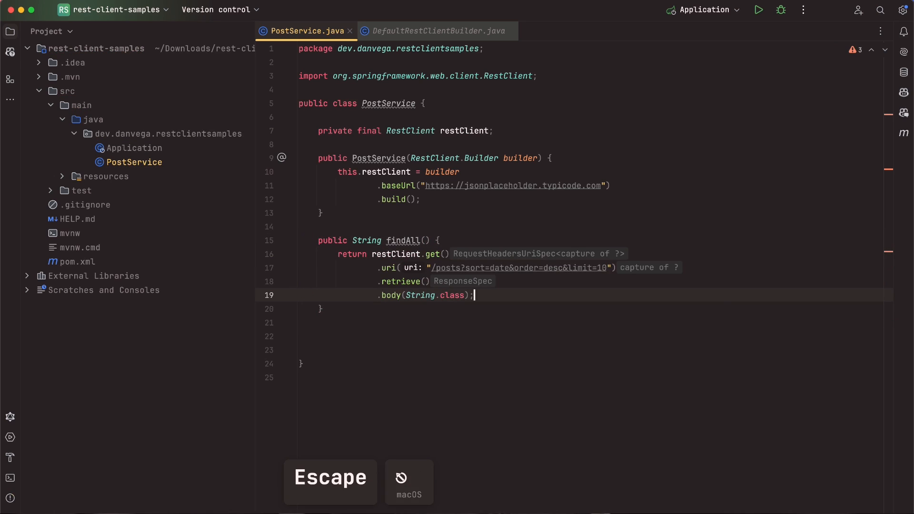
pyautogui.moveTo(450, 263)
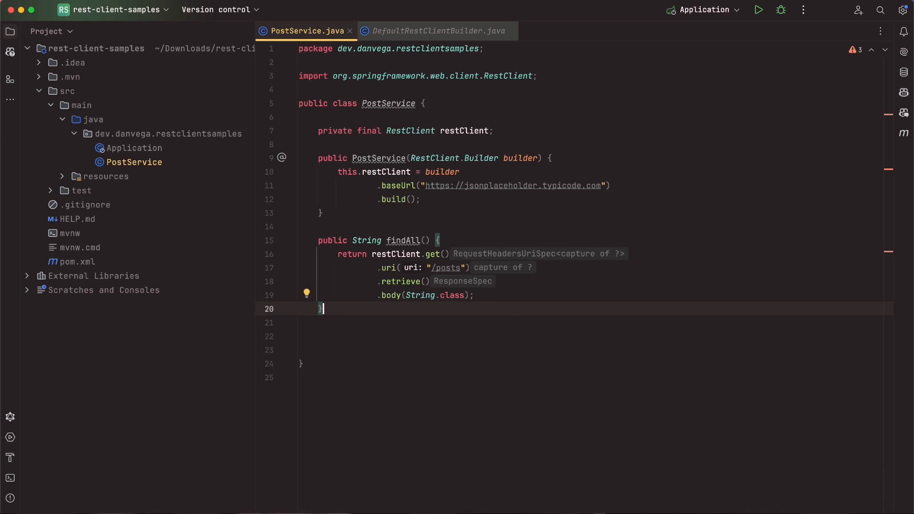
# Save, then add a CommandLineRunner bean taking PostService that prints findAll() posts
pyautogui.press('cmd+s')
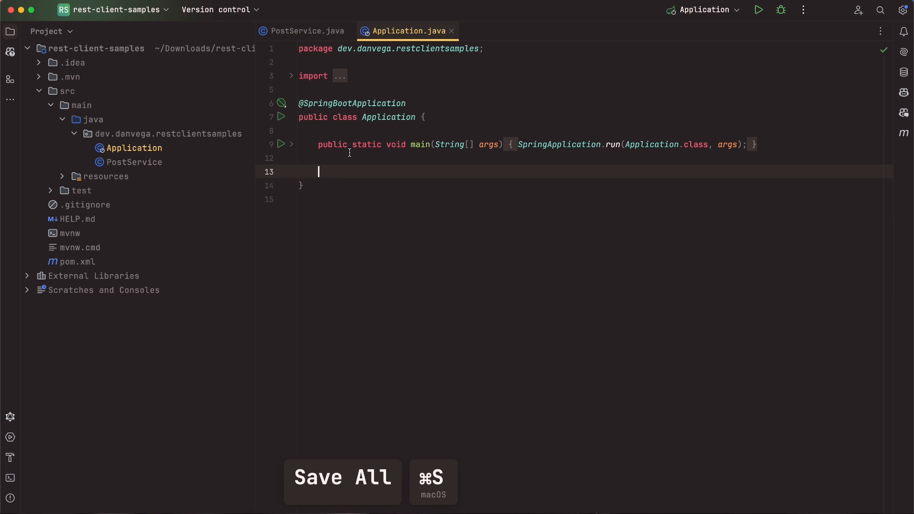
pyautogui.write('@Bean')
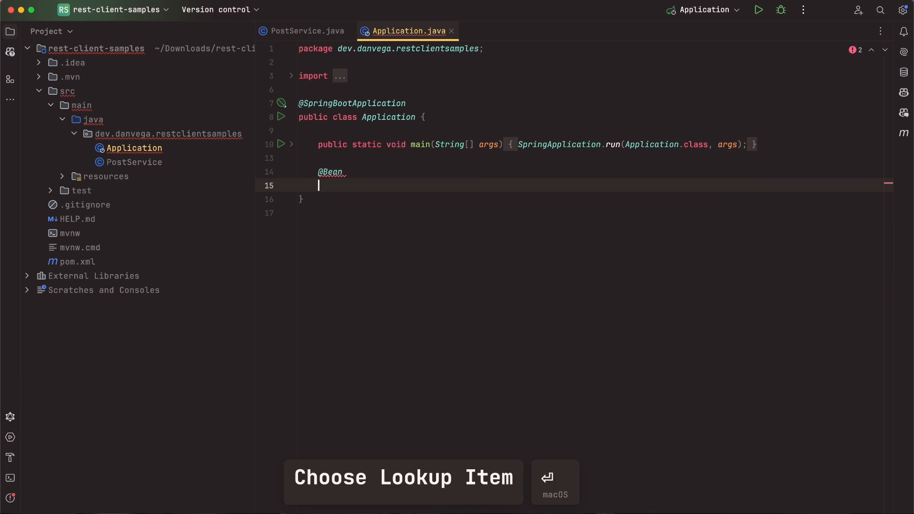
pyautogui.write('CommandLineRunner commandLineRunner')
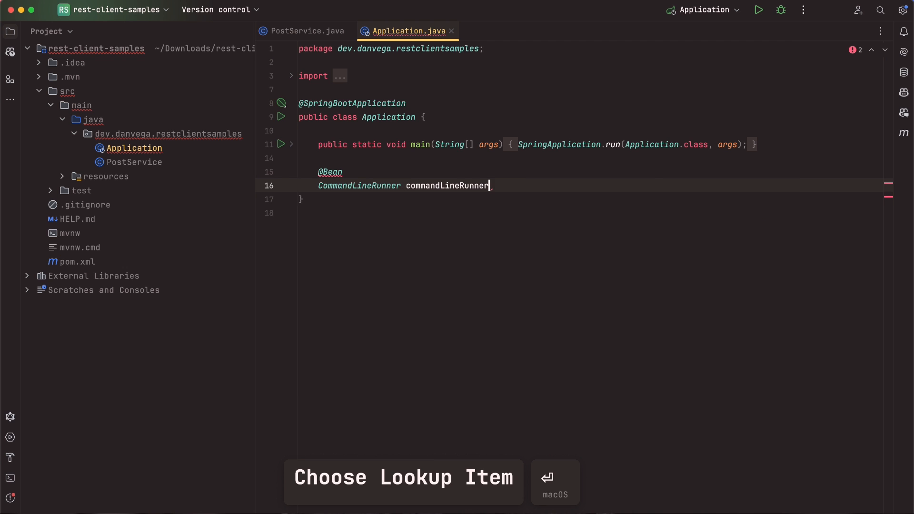
pyautogui.write('(PostService)')
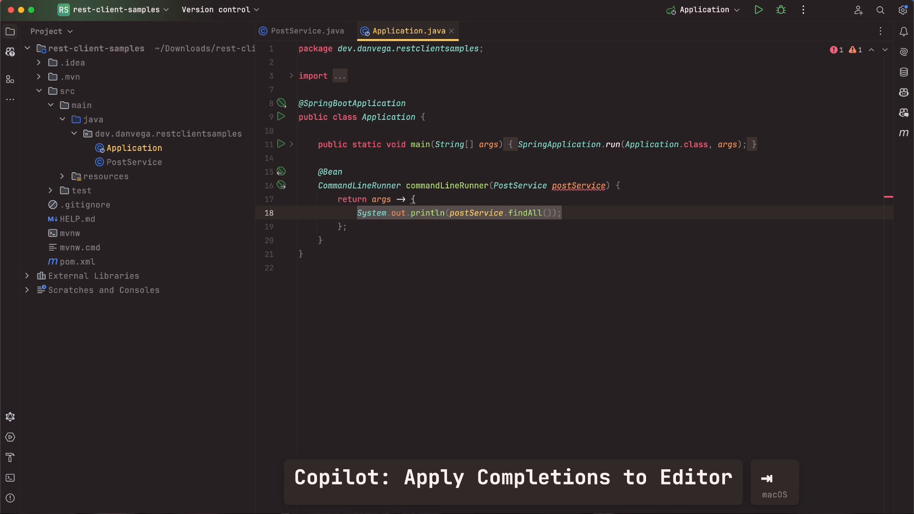
pyautogui.write('postService.fin')
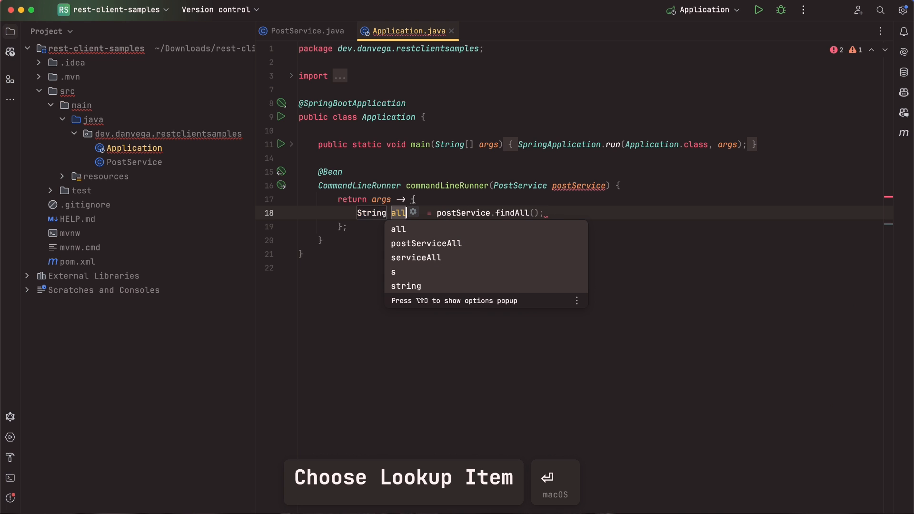
pyautogui.write('posts')
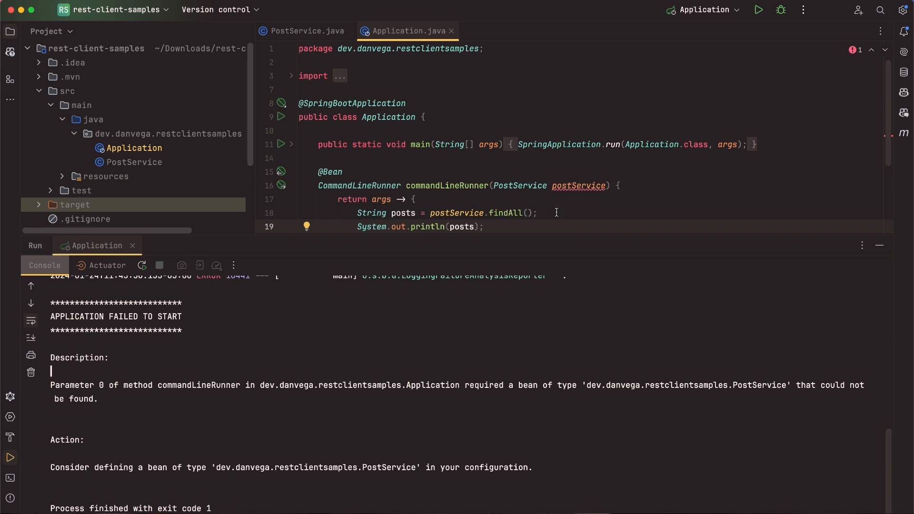
pyautogui.click(303, 31)
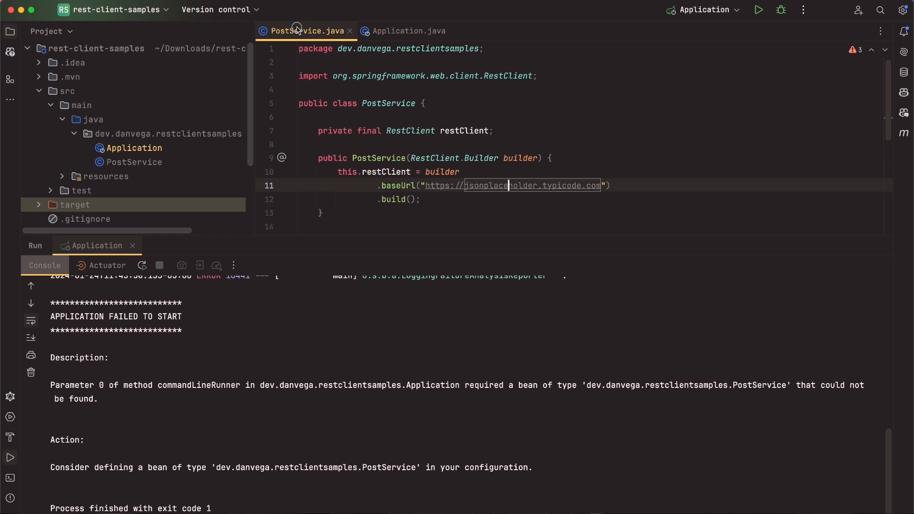
pyautogui.press('enter')
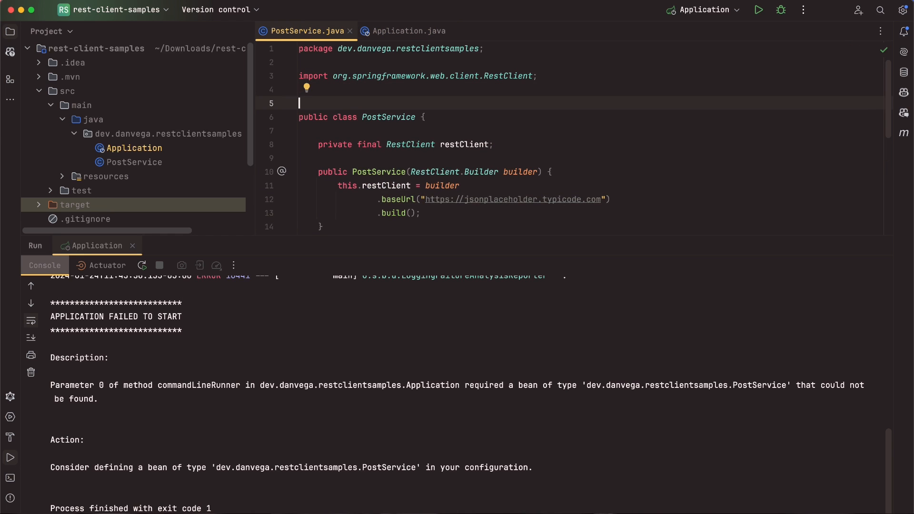
pyautogui.write('@Service')
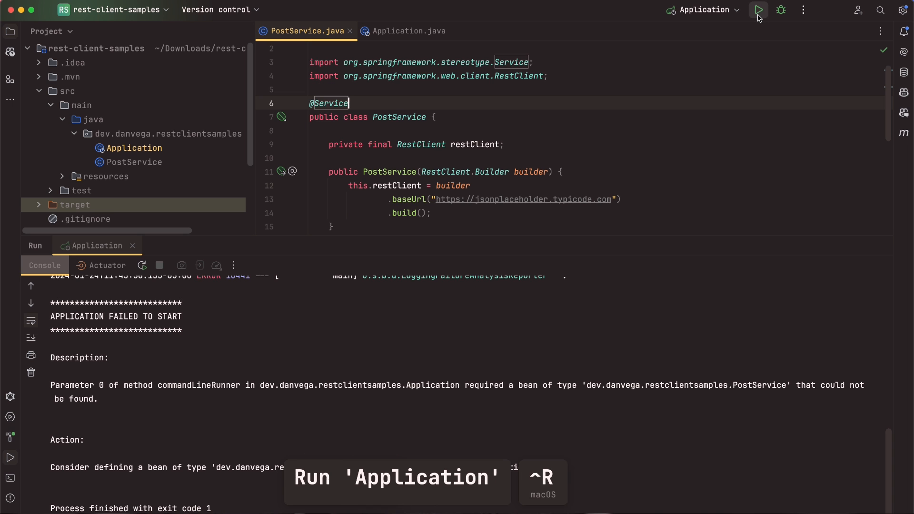
# Rerun the application and bring the start of the run log into view
pyautogui.click(757, 10)
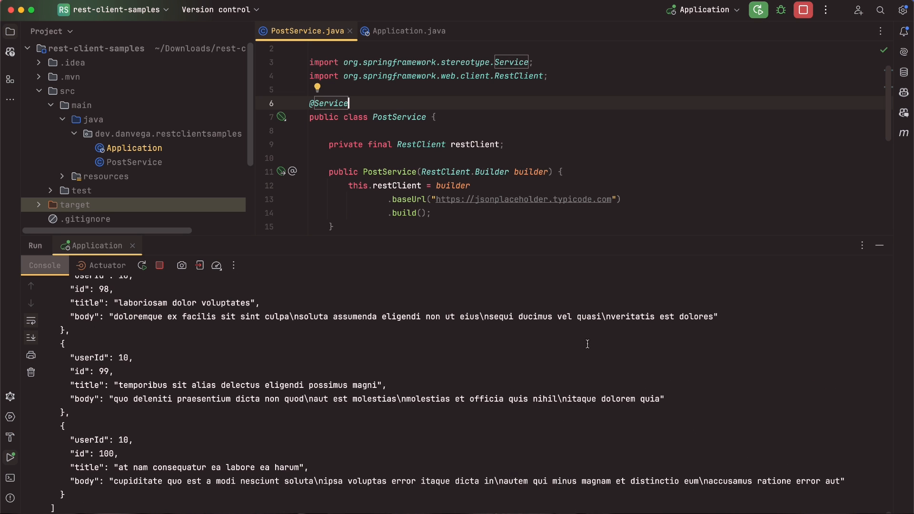
pyautogui.scroll(3)
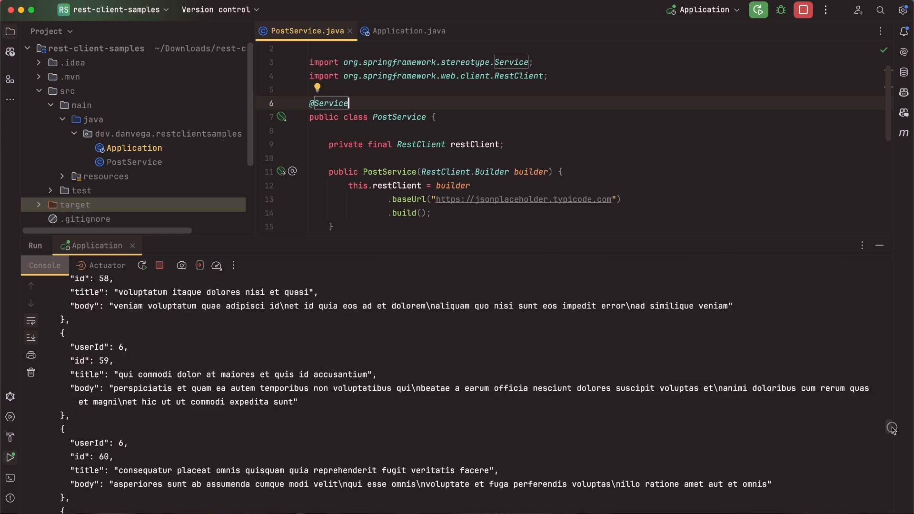
pyautogui.click(141, 265)
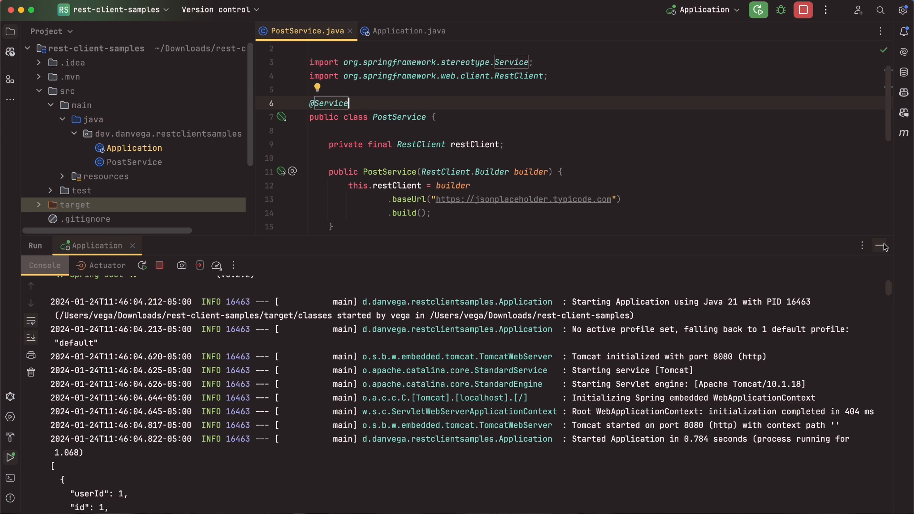
# Hide the Run panel and add HttpURLConnection TRACE logging to application.properties
pyautogui.click(882, 245)
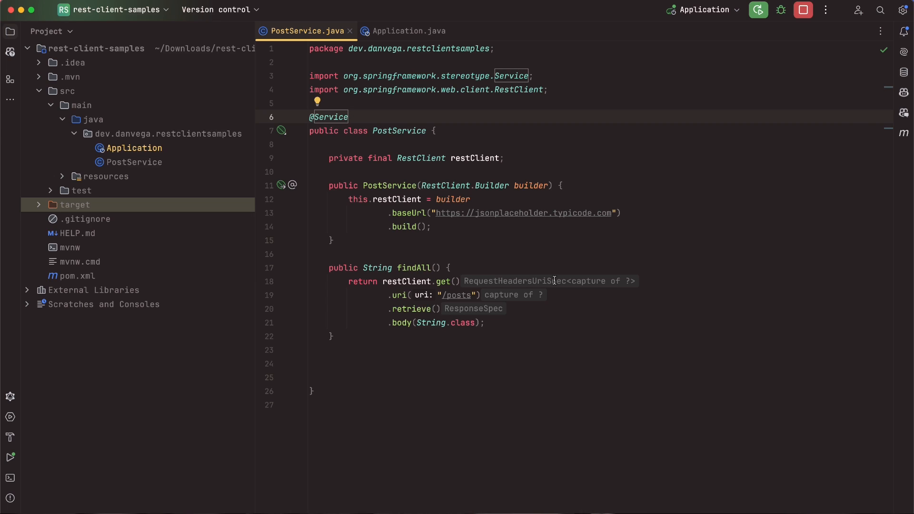
pyautogui.moveTo(549, 274)
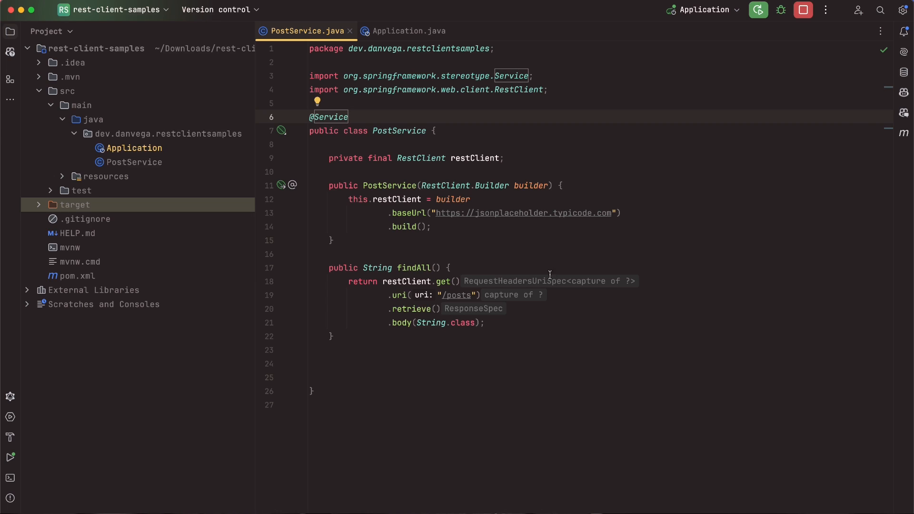
pyautogui.moveTo(81, 171)
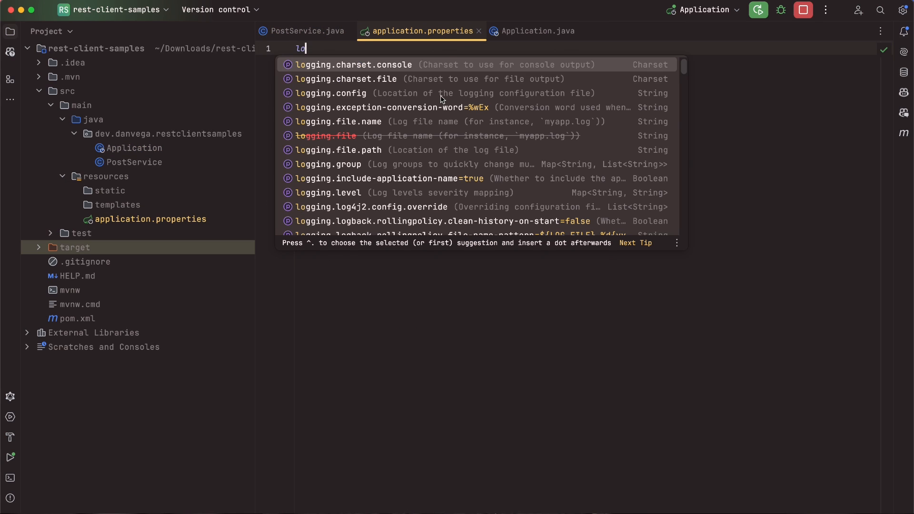
pyautogui.write('gging.level.sun.net.www.protocol.http')
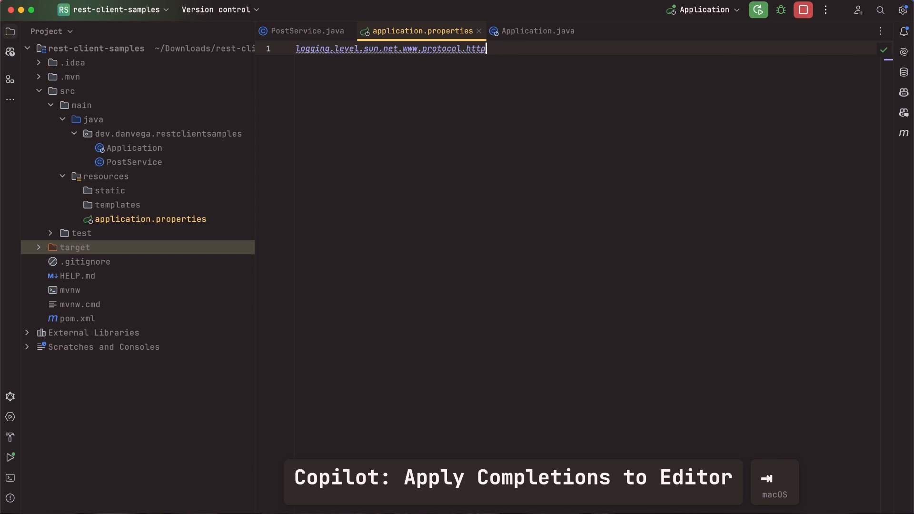
pyautogui.write('.HttpURLConnection=TRACE')
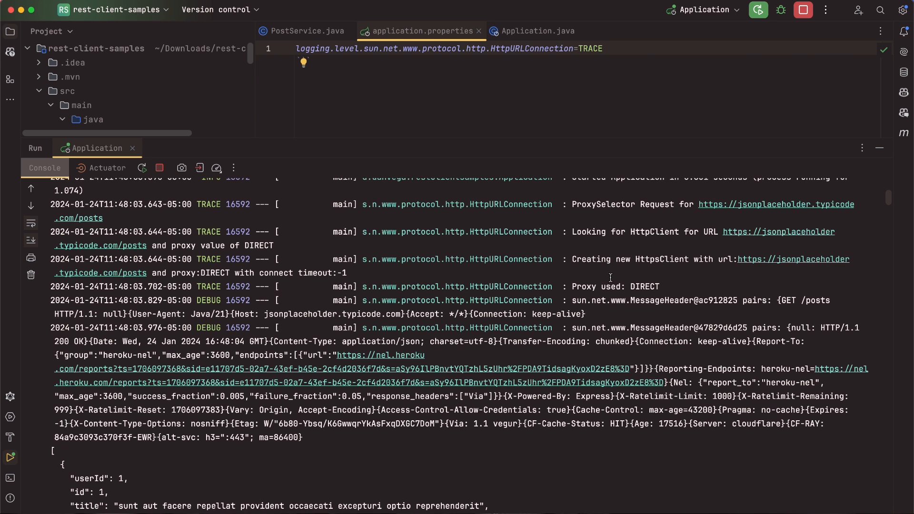
# Review the traced HTTP log, comment out the TRACE property, and return to PostService
pyautogui.scroll(3)
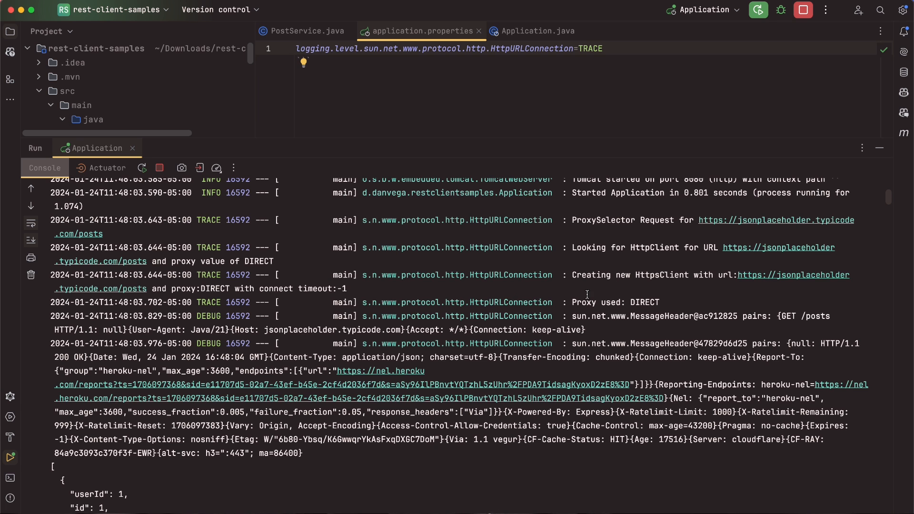
pyautogui.scroll(3)
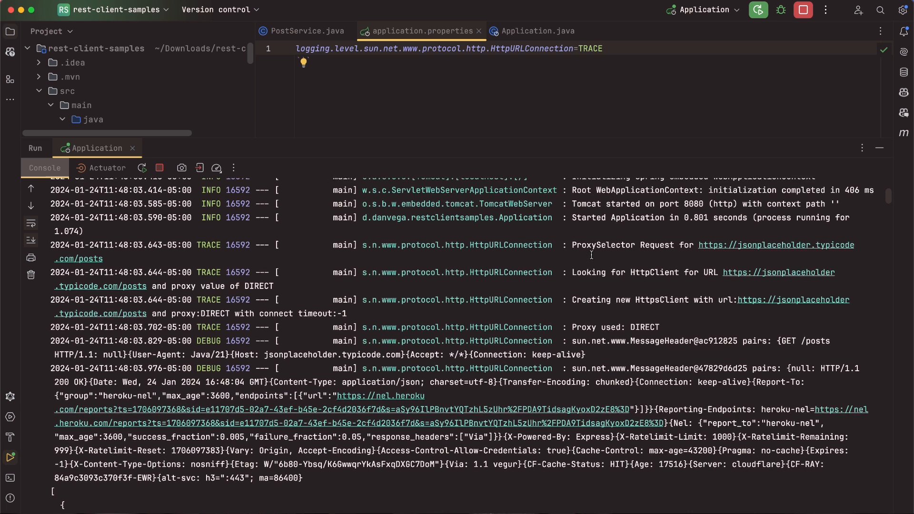
pyautogui.scroll(3)
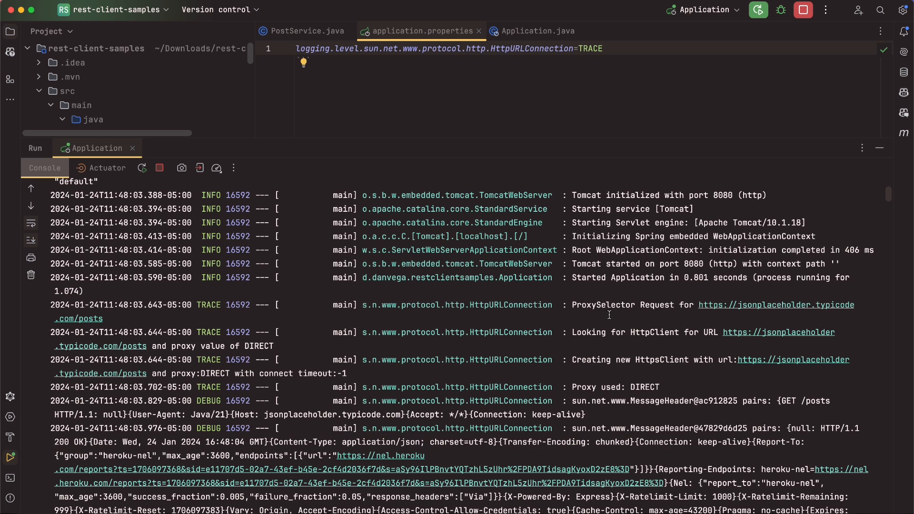
pyautogui.scroll(-3)
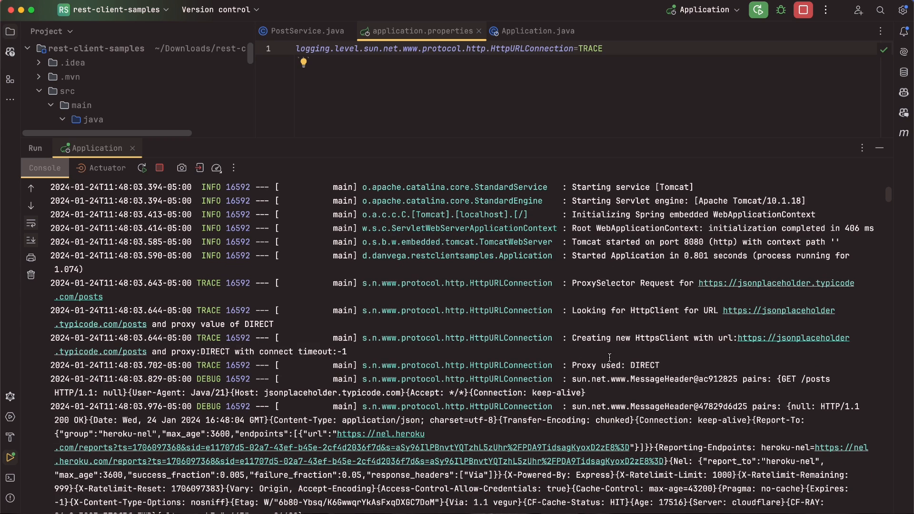
pyautogui.scroll(-3)
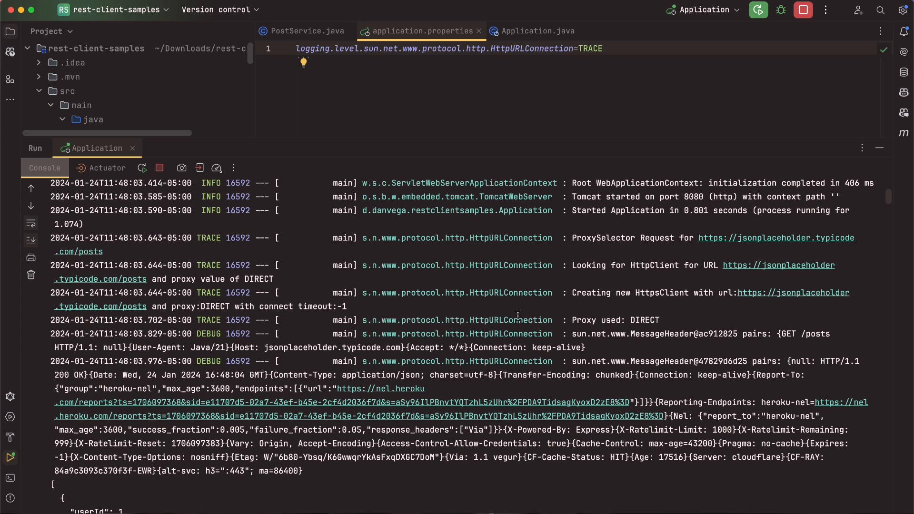
pyautogui.scroll(-3)
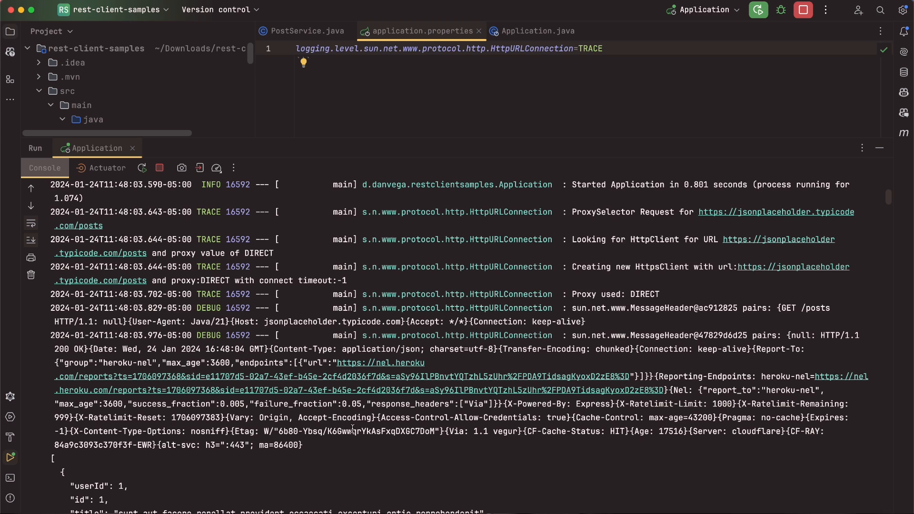
pyautogui.moveTo(511, 389)
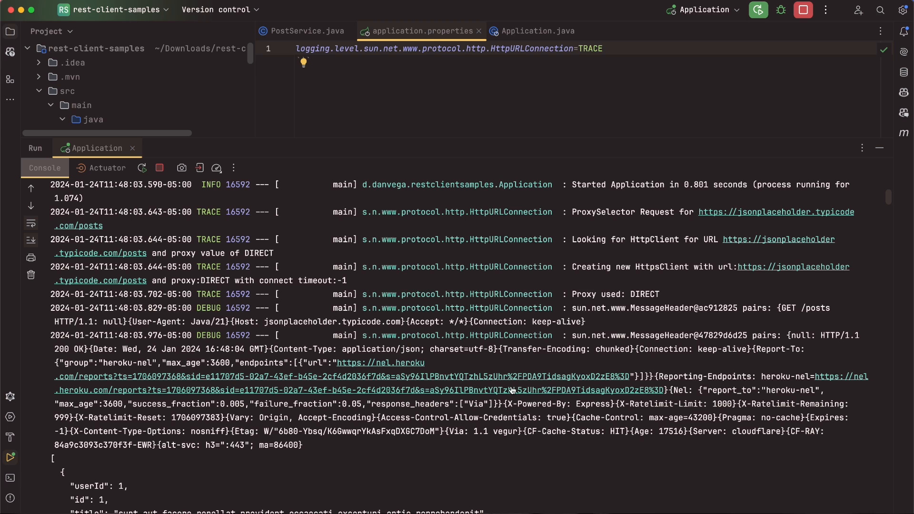
pyautogui.moveTo(384, 415)
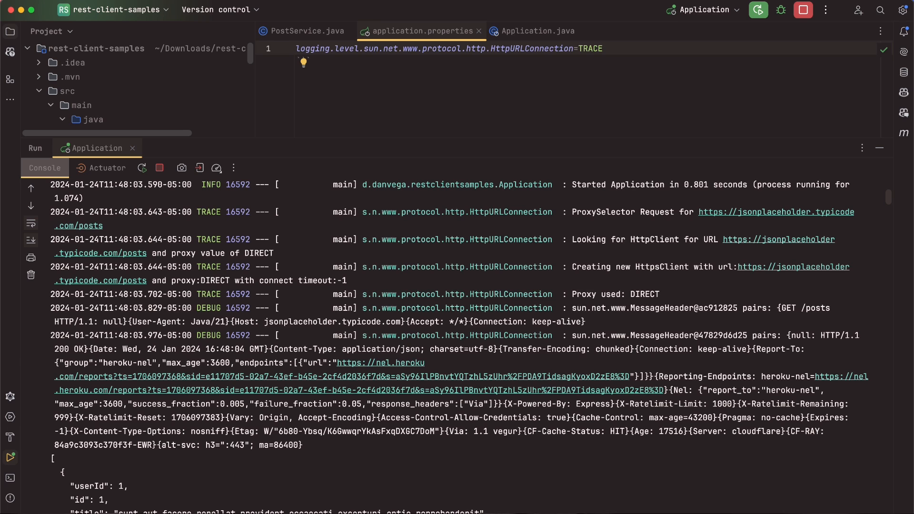
pyautogui.moveTo(464, 226)
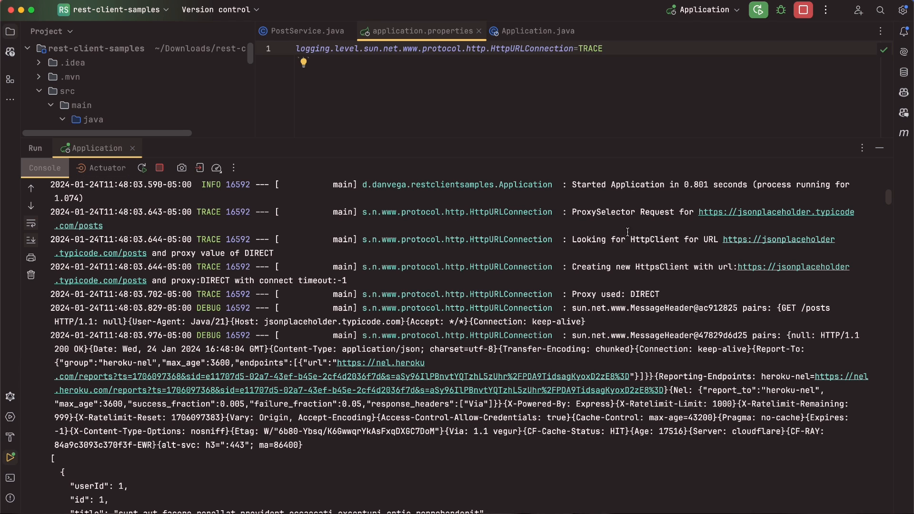
pyautogui.moveTo(539, 184)
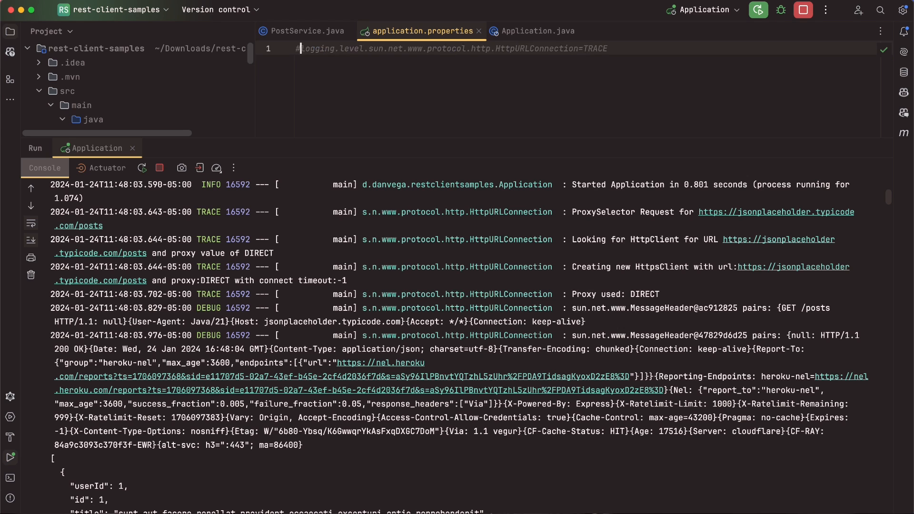
pyautogui.click(302, 30)
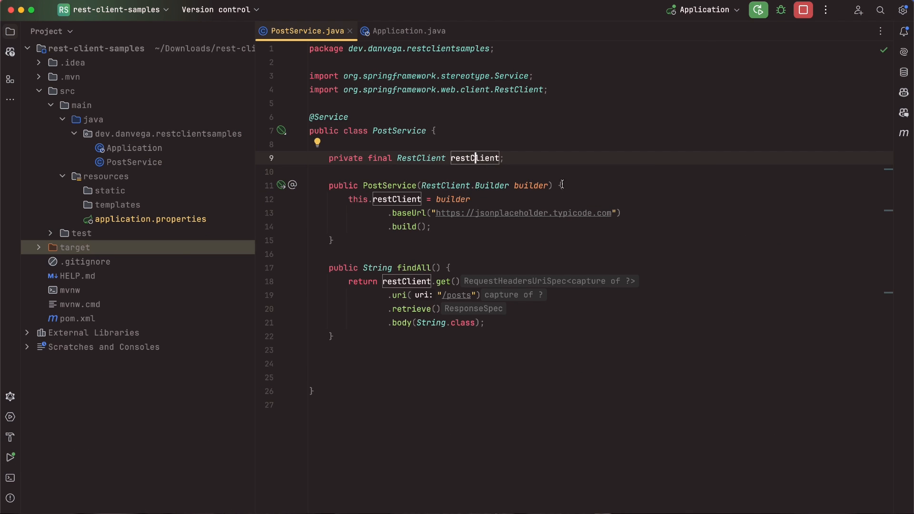
# Start a JdkClientHttpRequestFactory line in PostService's constructor and navigate to the ClientHttpRequestFactory interface source
pyautogui.click(561, 185)
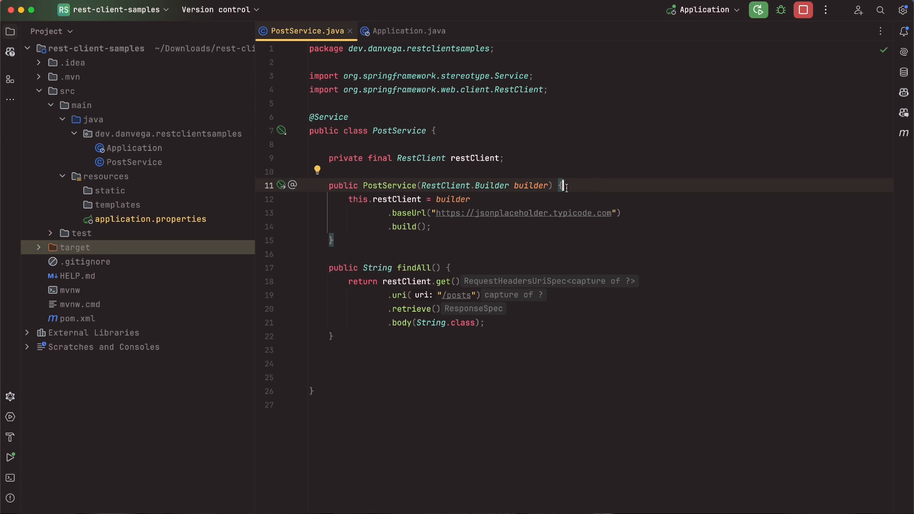
pyautogui.press('enter')
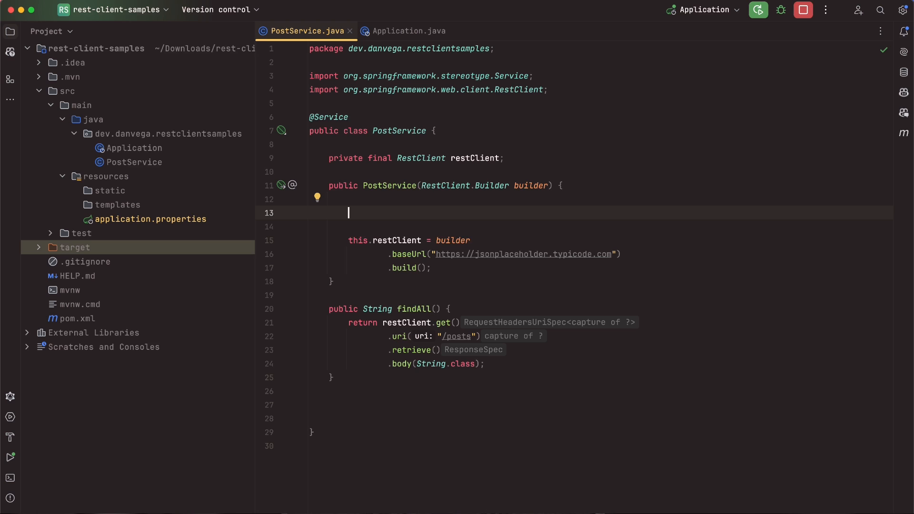
pyautogui.write('JDK')
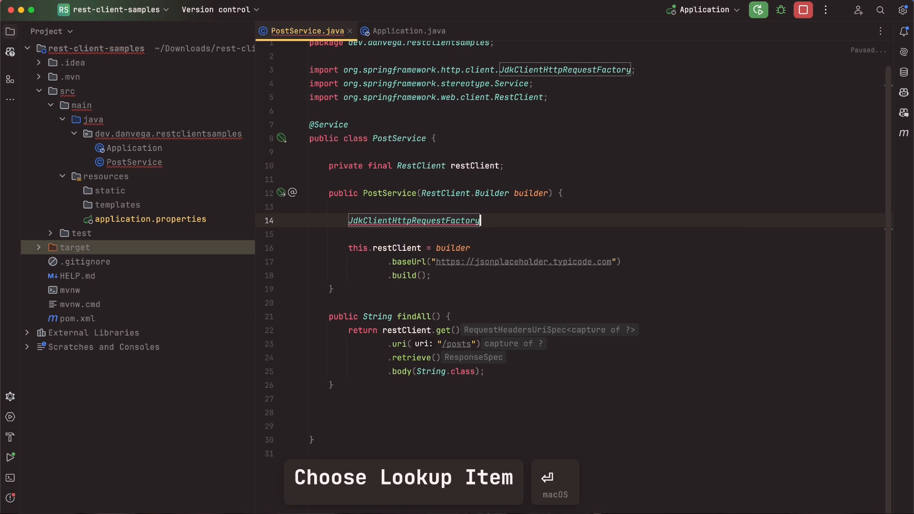
pyautogui.press('cmd+b')
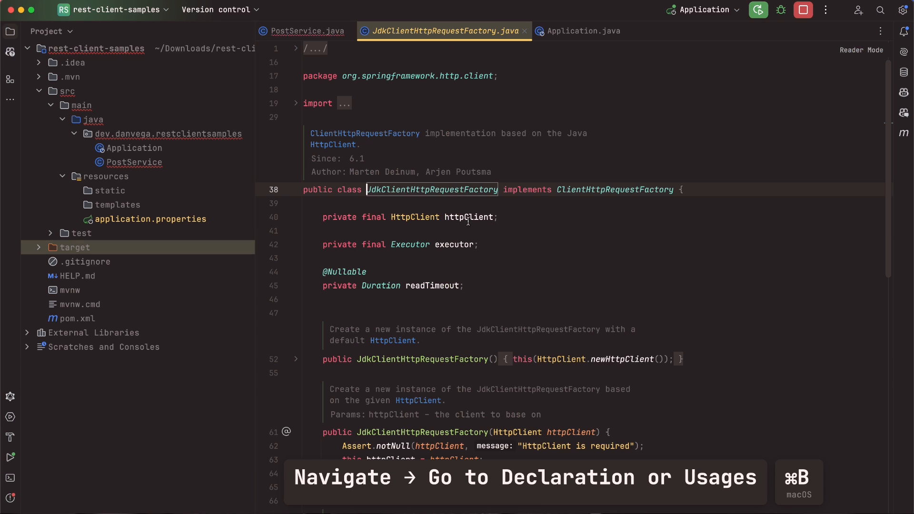
pyautogui.moveTo(542, 181)
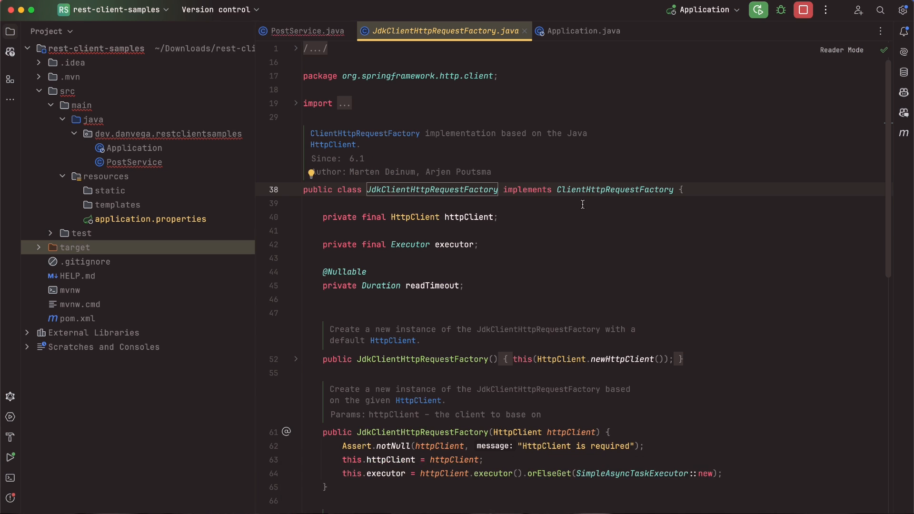
pyautogui.press('cmd+b')
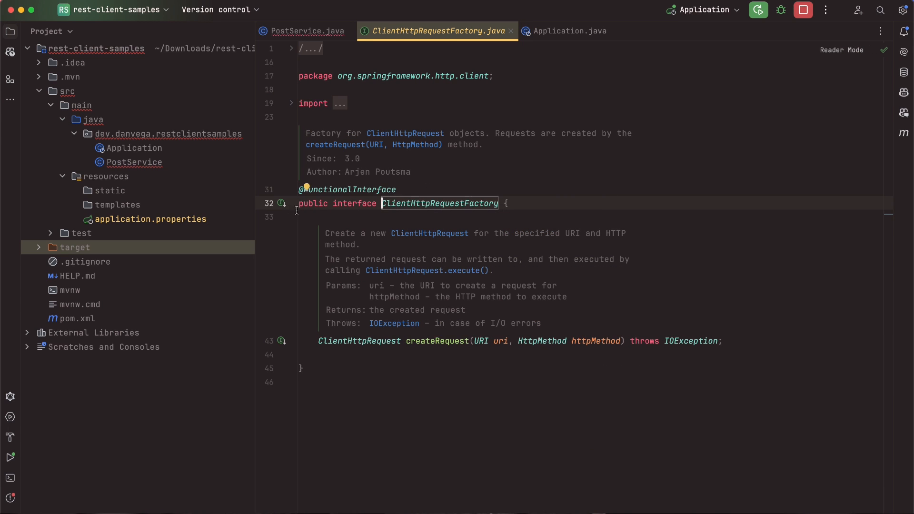
# List the 13 ClientHttpRequestFactory implementations, including JDK, Jetty, Reactor Netty and Simple
pyautogui.click(281, 203)
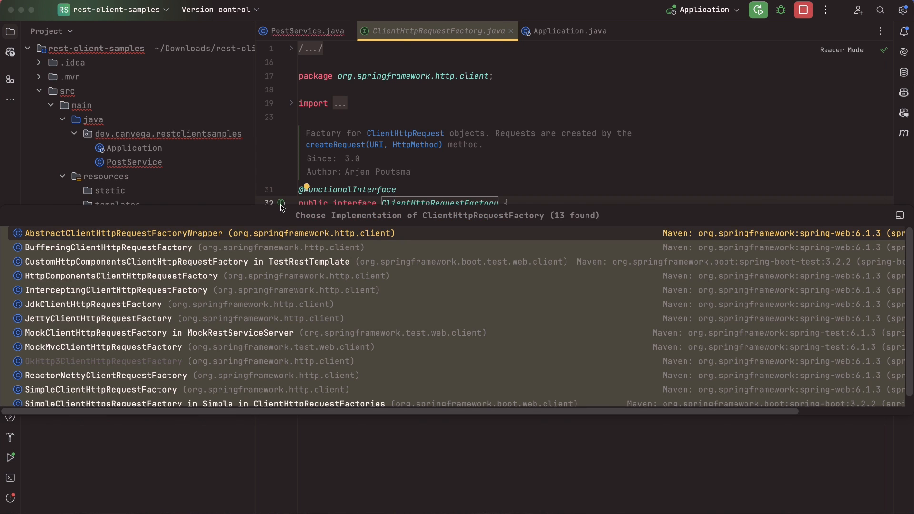
pyautogui.moveTo(178, 290)
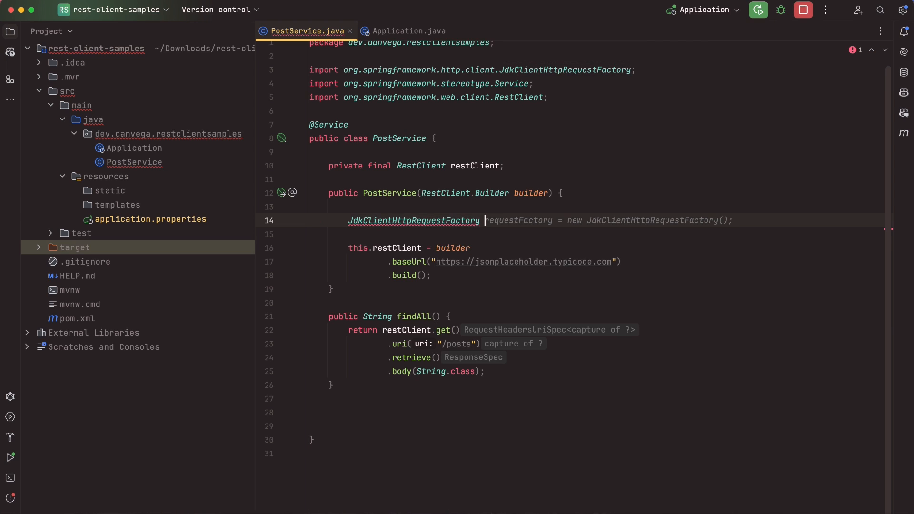
# Declare a JdkClientHttpRequestFactory requestFactory with setReadTimeout(10000) and save PostService
pyautogui.press('Tab')
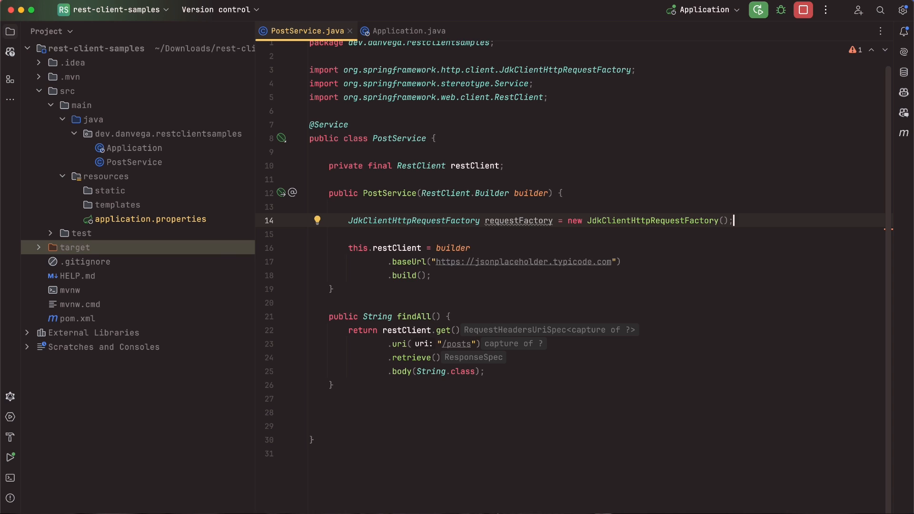
pyautogui.write('requestFactory.setReadTimeout(5000);')
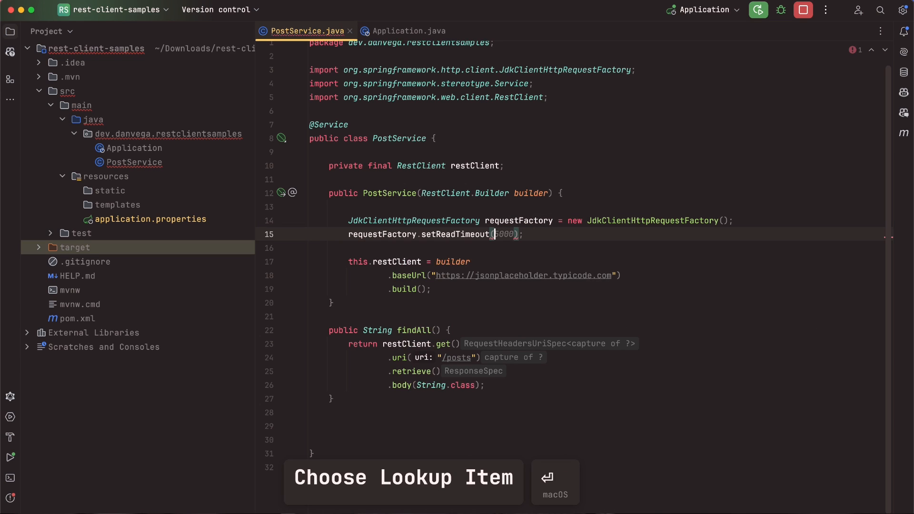
pyautogui.click(494, 234)
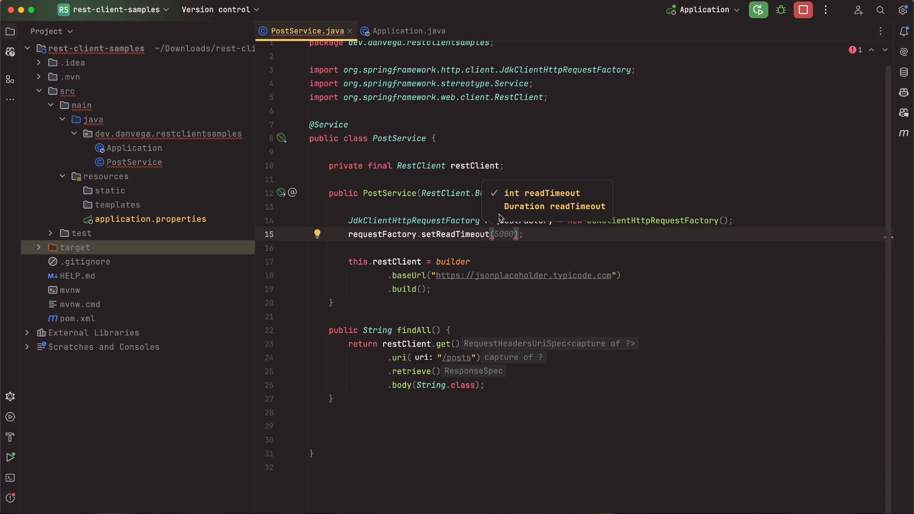
pyautogui.write('10000')
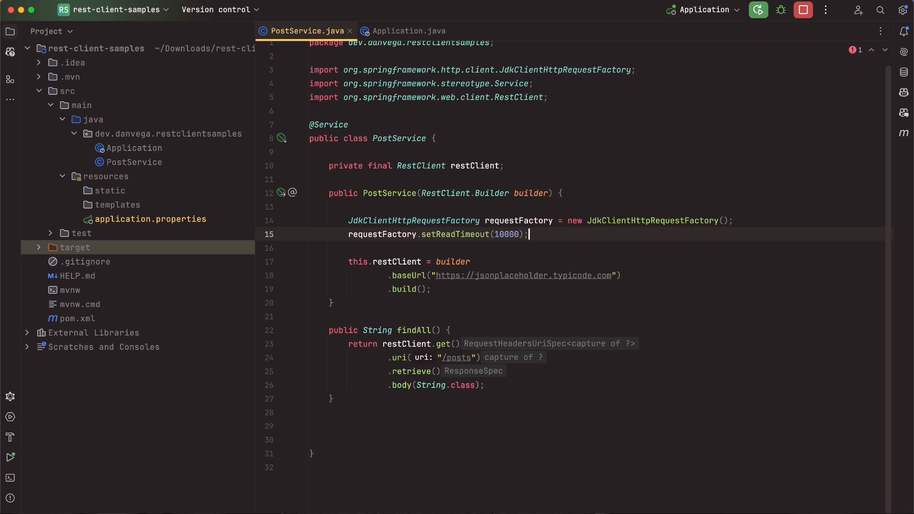
pyautogui.press('cmd+s')
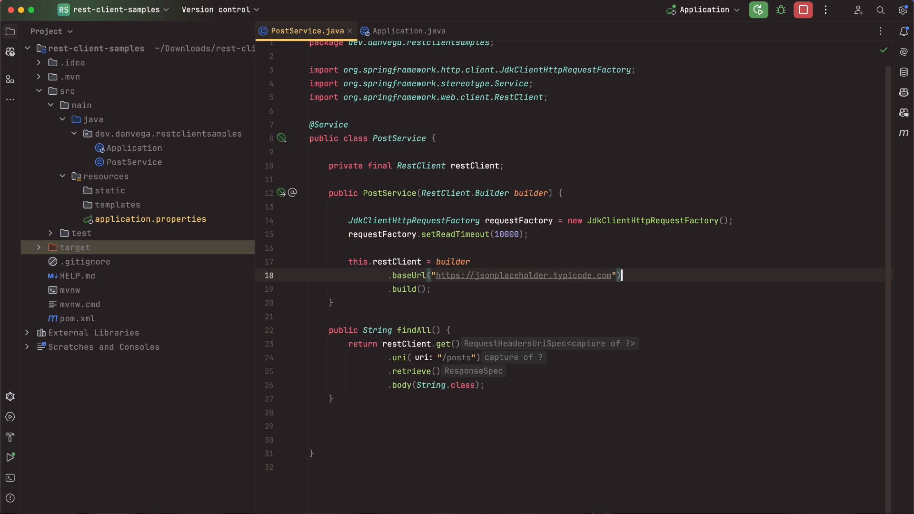
# Add .requestFactory(requestFactory) to the RestClient builder after .baseUrl(...) and save
pyautogui.write('.requestFactory(requestFactory')
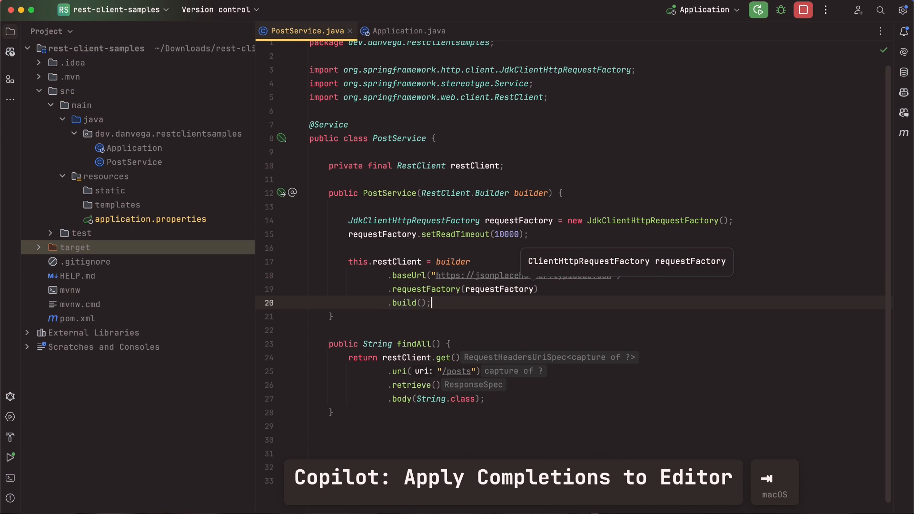
pyautogui.press('cmd+s')
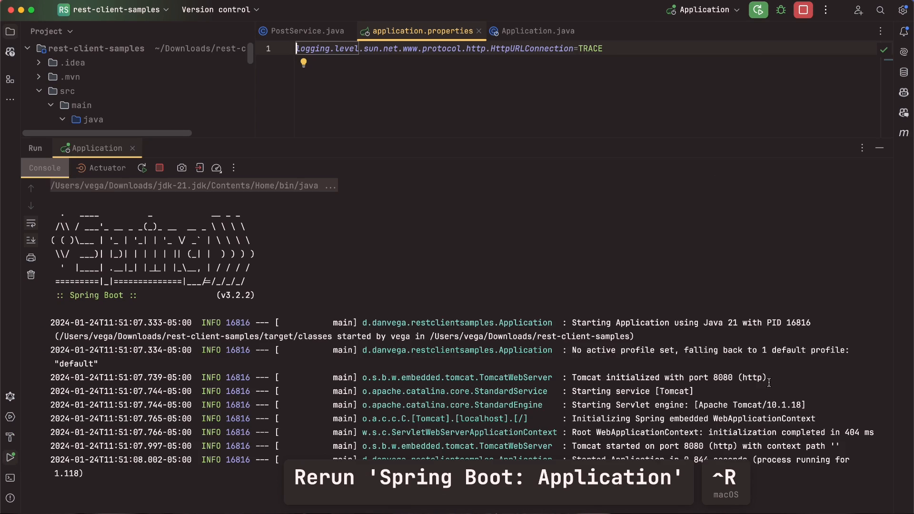
# Scroll the rerun console to confirm the posts JSON after startup, then shrink the panel
pyautogui.scroll(-3)
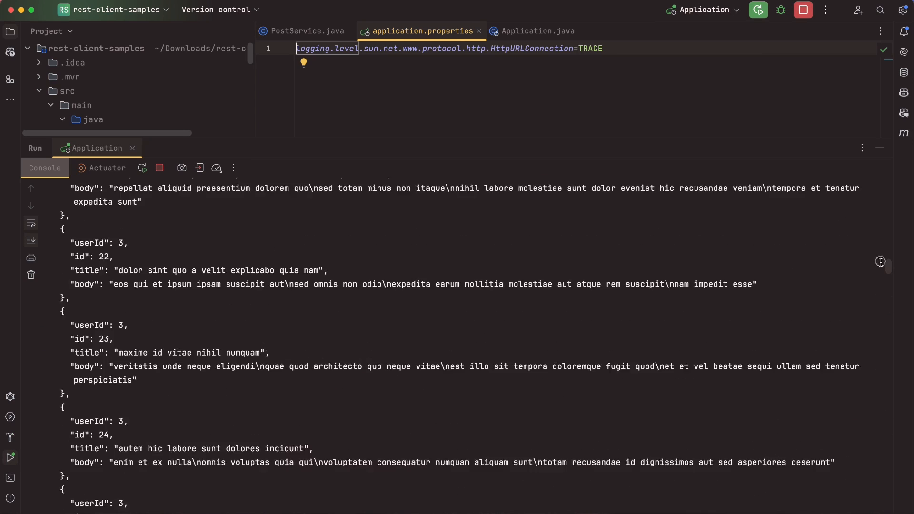
pyautogui.click(142, 168)
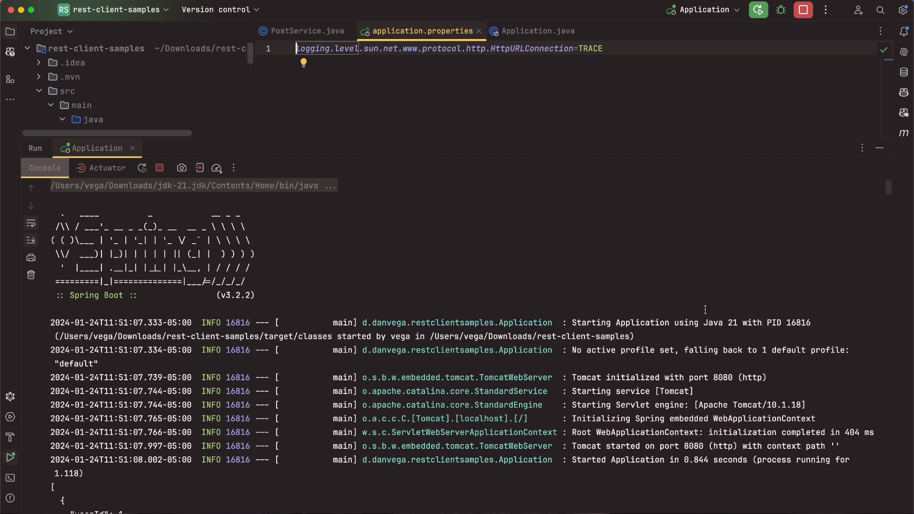
pyautogui.scroll(-3)
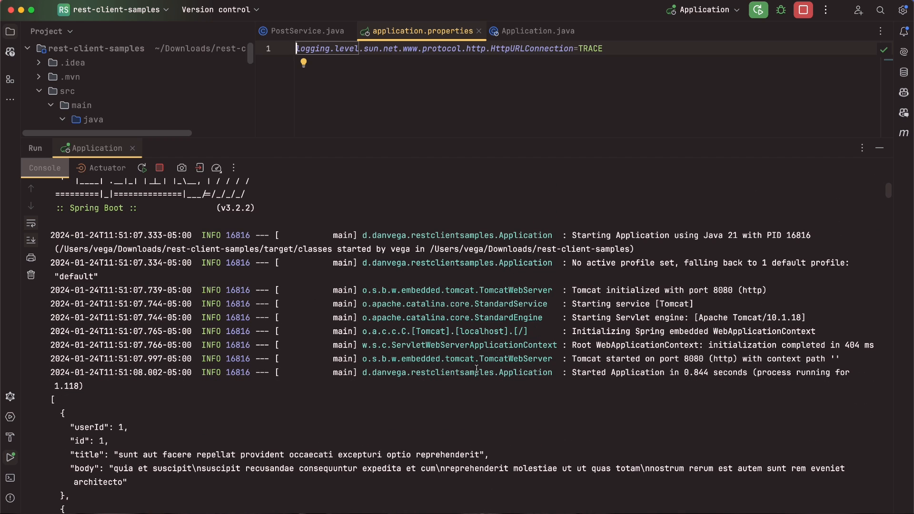
pyautogui.moveTo(522, 330)
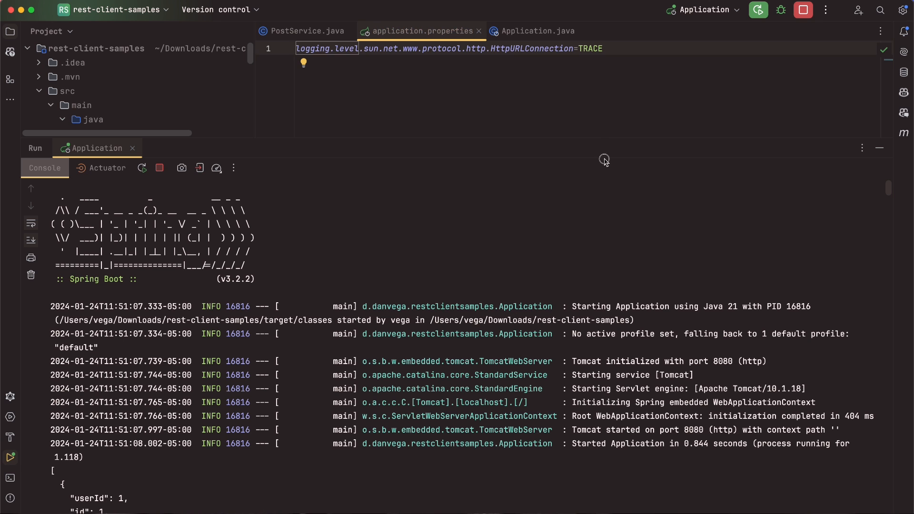
pyautogui.click(91, 119)
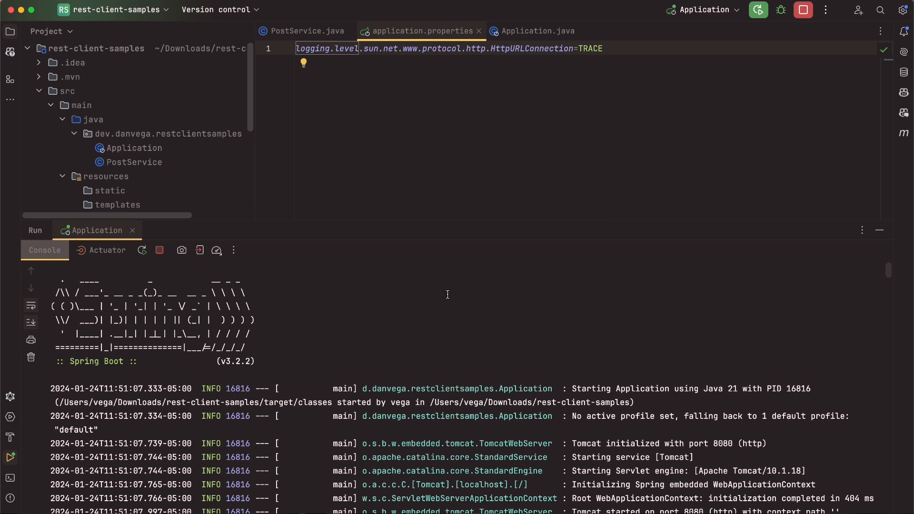
pyautogui.moveTo(509, 126)
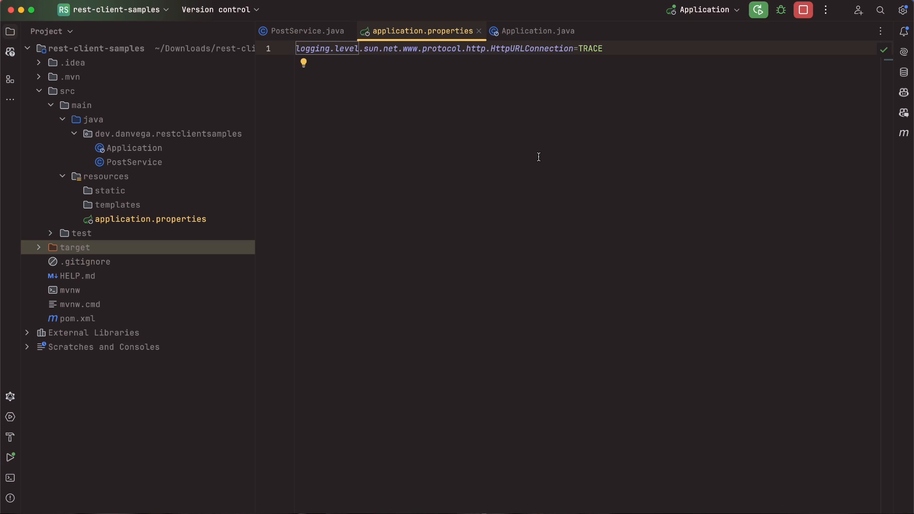
pyautogui.moveTo(579, 94)
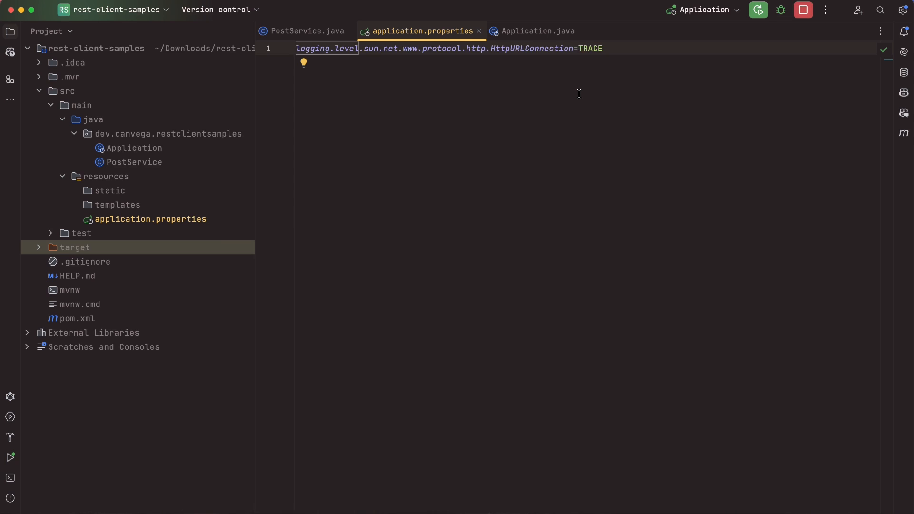
# Switch to the Application.java tab and unfold the one-line main method body
pyautogui.click(536, 31)
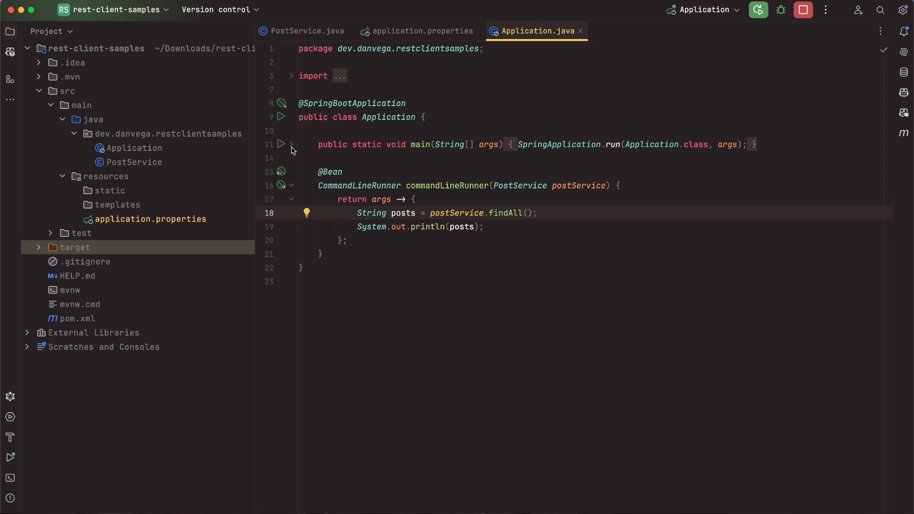
pyautogui.click(291, 145)
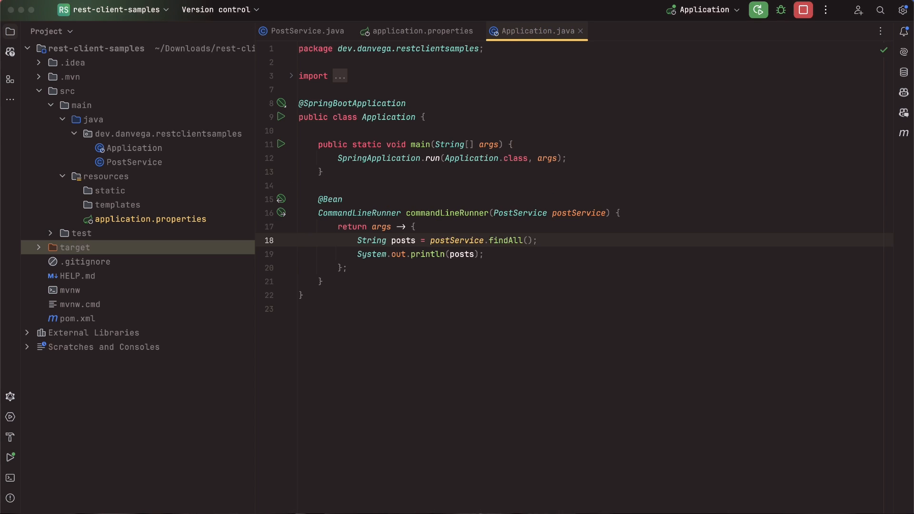
pyautogui.moveTo(545, 145)
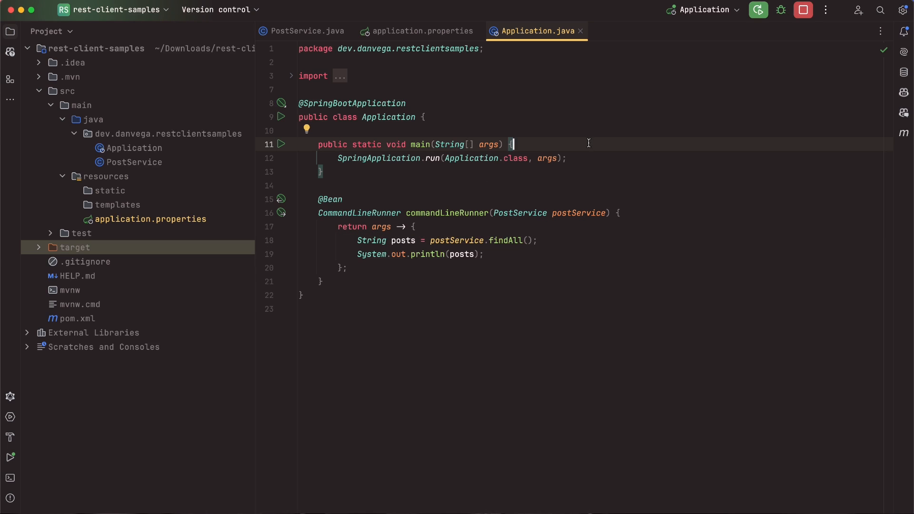
pyautogui.moveTo(582, 94)
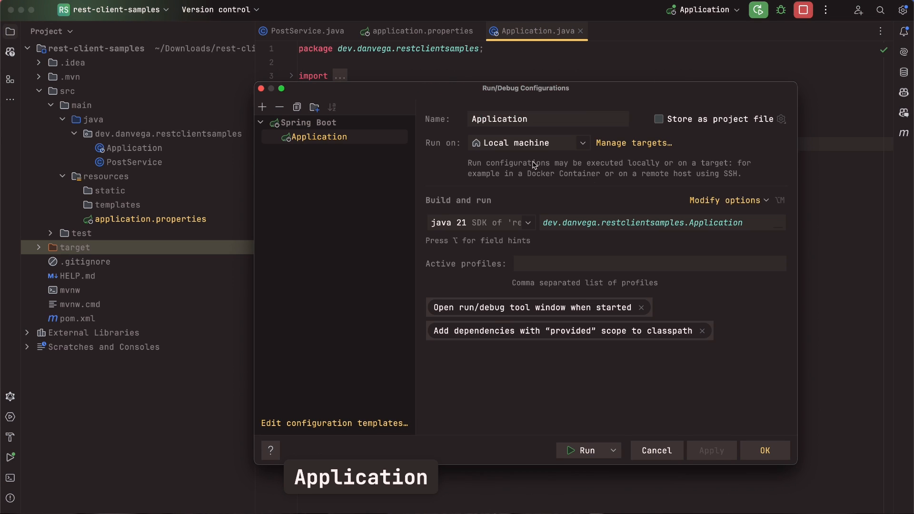
pyautogui.click(728, 200)
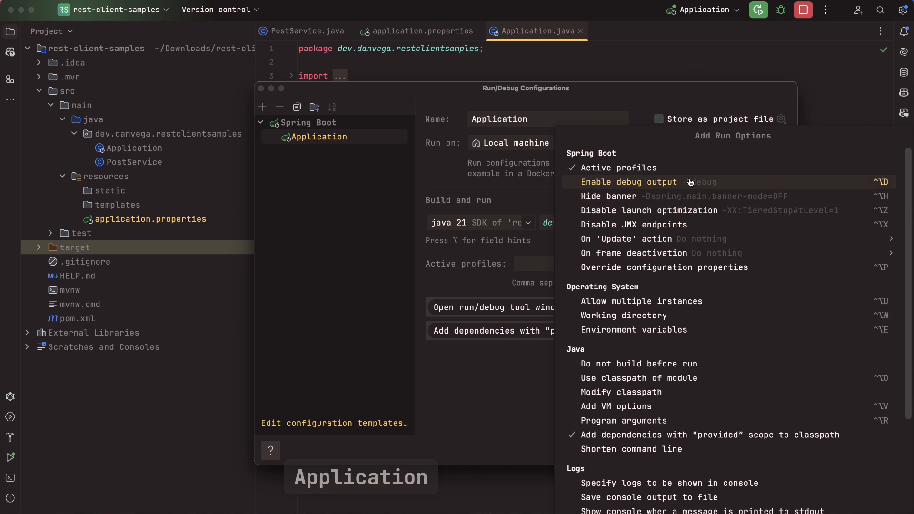
pyautogui.moveTo(633, 329)
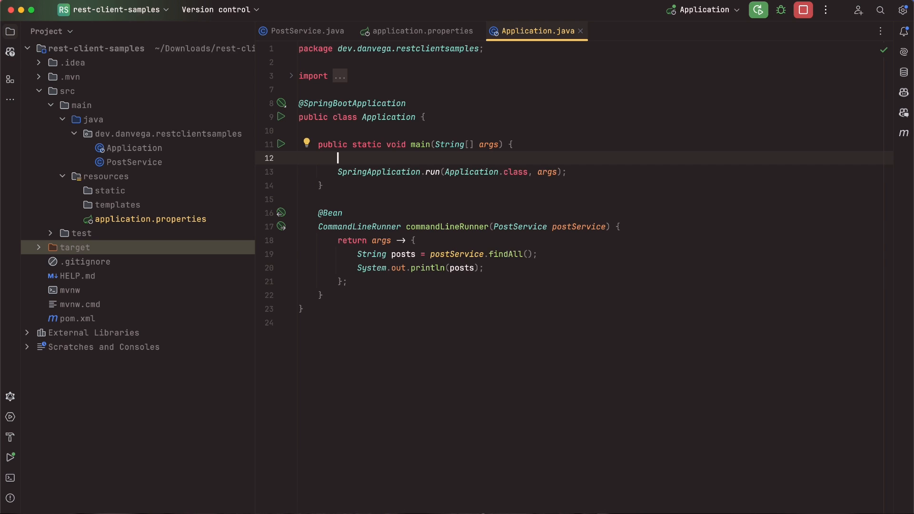
# Add System.setProperty("jdk.httpclient.HttpClient.log", "all") at the start of main and save
pyautogui.write('Sys')
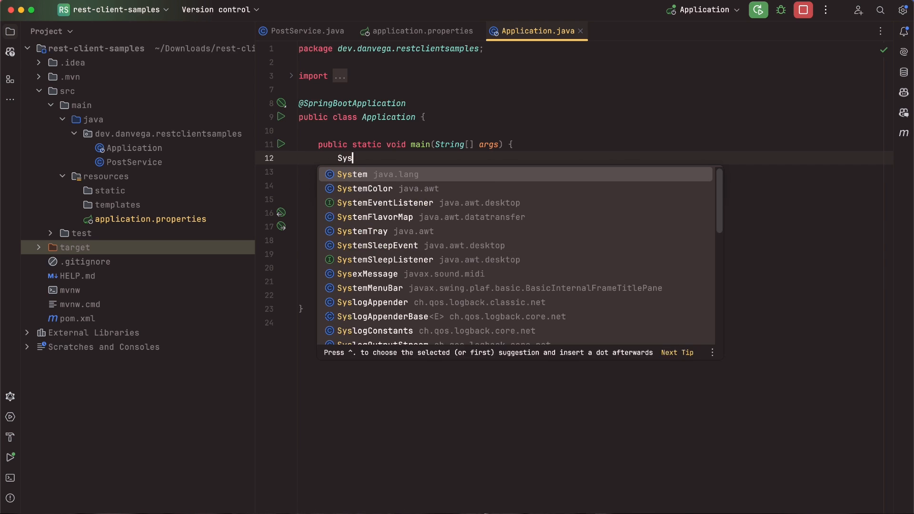
pyautogui.write('tem.setProperty("jdk.httpclient.HttpClient.log","all')
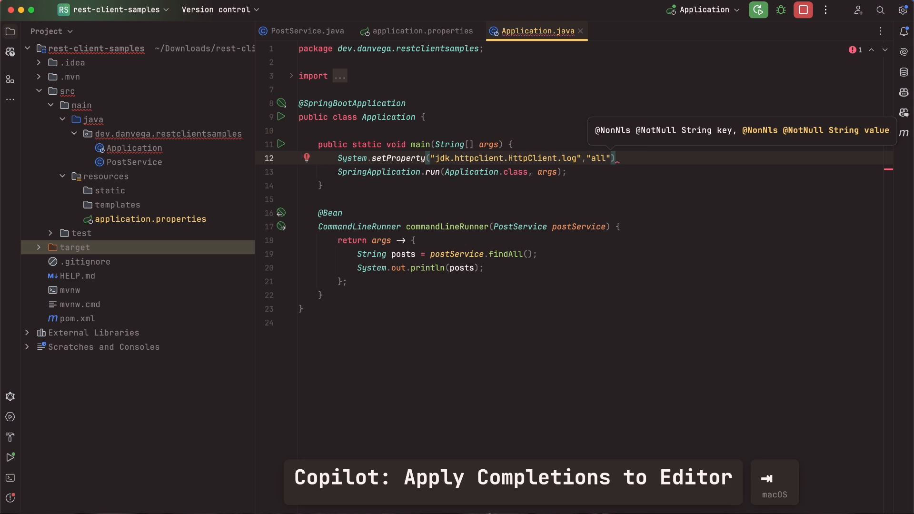
pyautogui.press('cmd+s')
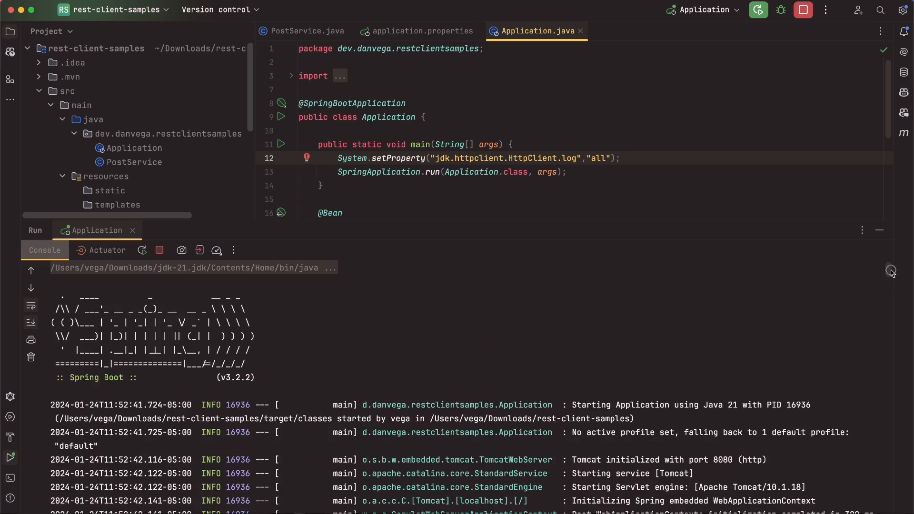
pyautogui.scroll(-3)
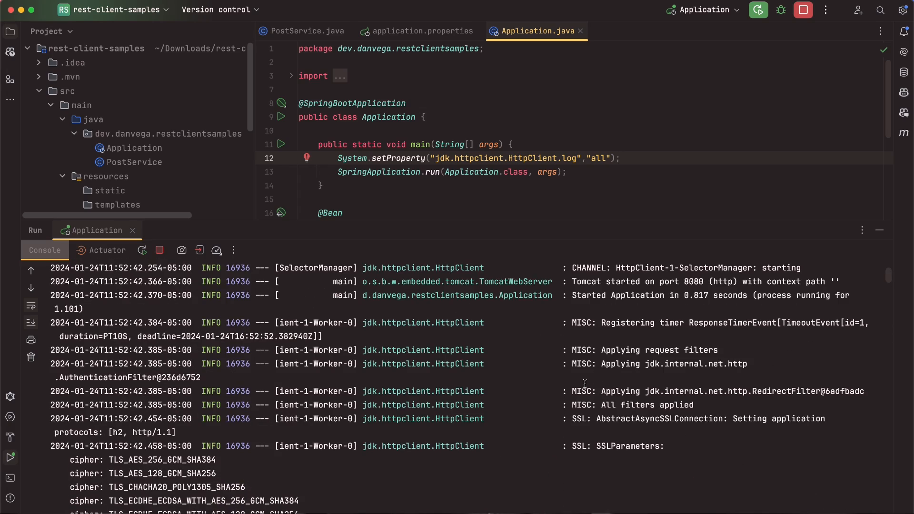
pyautogui.scroll(3)
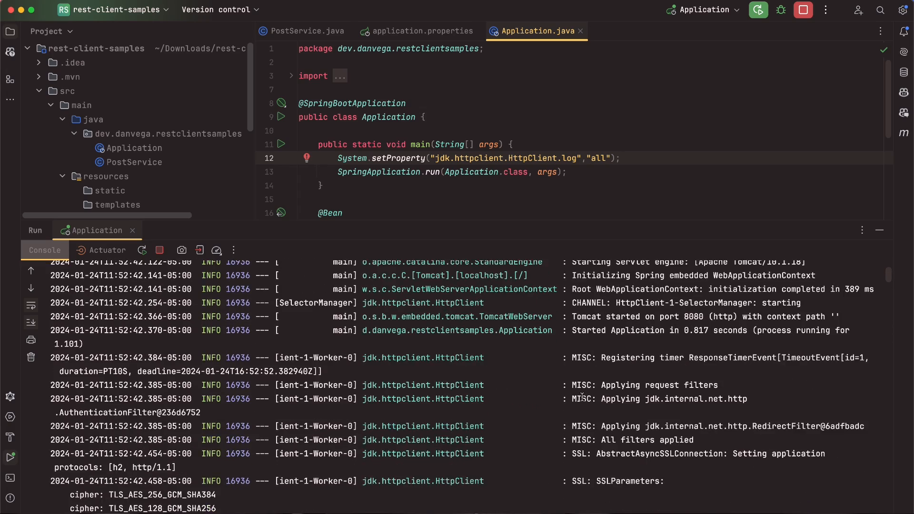
pyautogui.scroll(-3)
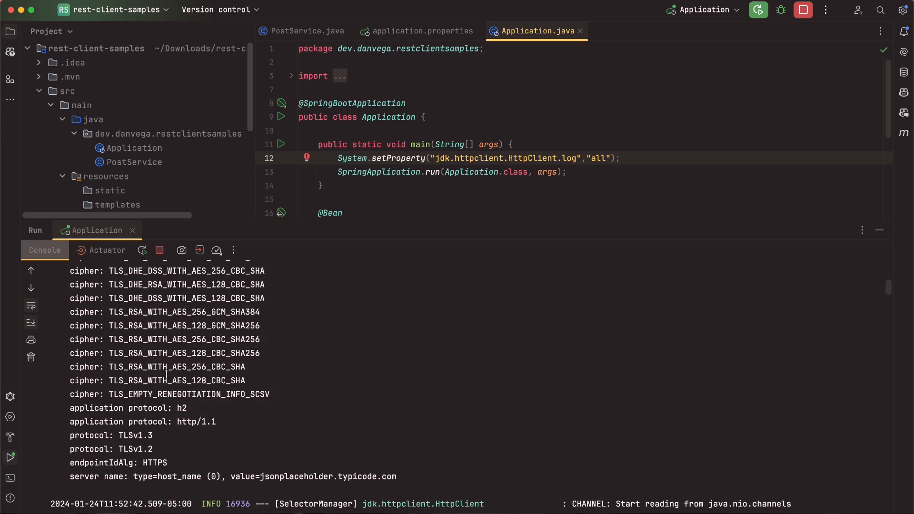
pyautogui.scroll(-3)
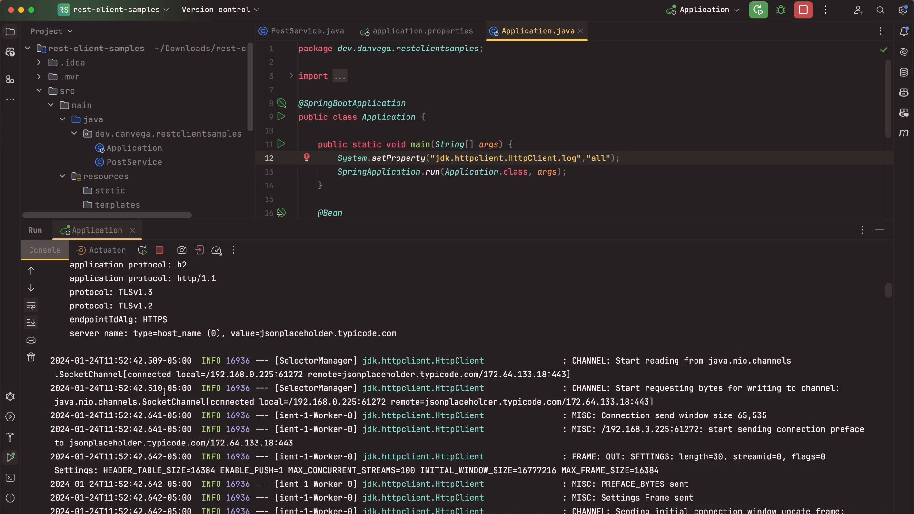
pyautogui.scroll(-3)
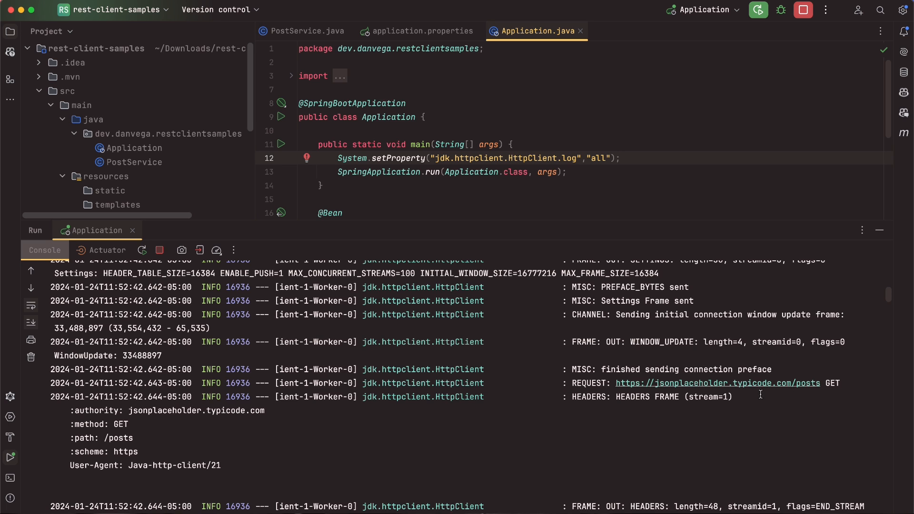
pyautogui.moveTo(163, 423)
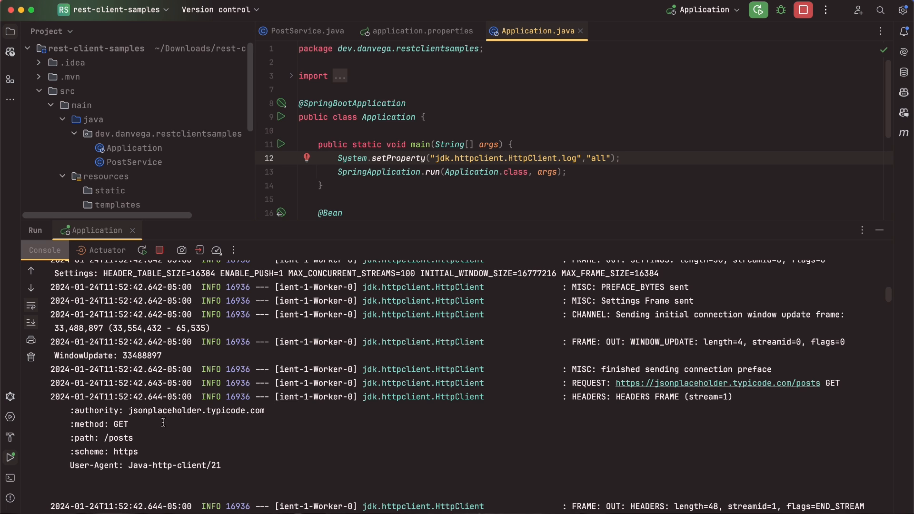
pyautogui.moveTo(140, 461)
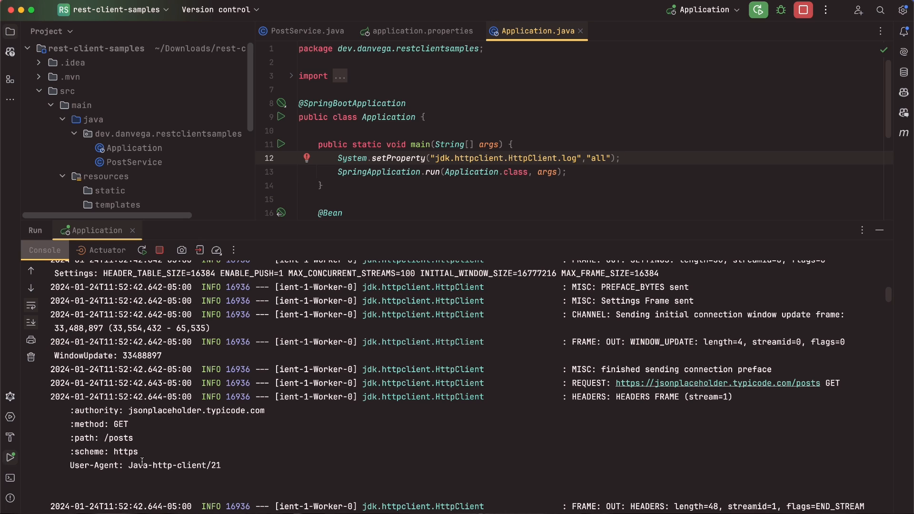
pyautogui.scroll(-3)
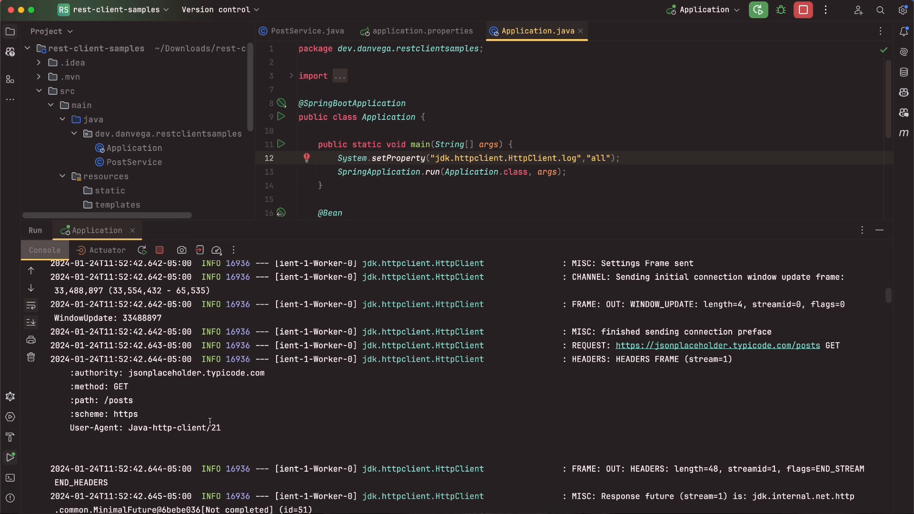
pyautogui.moveTo(171, 434)
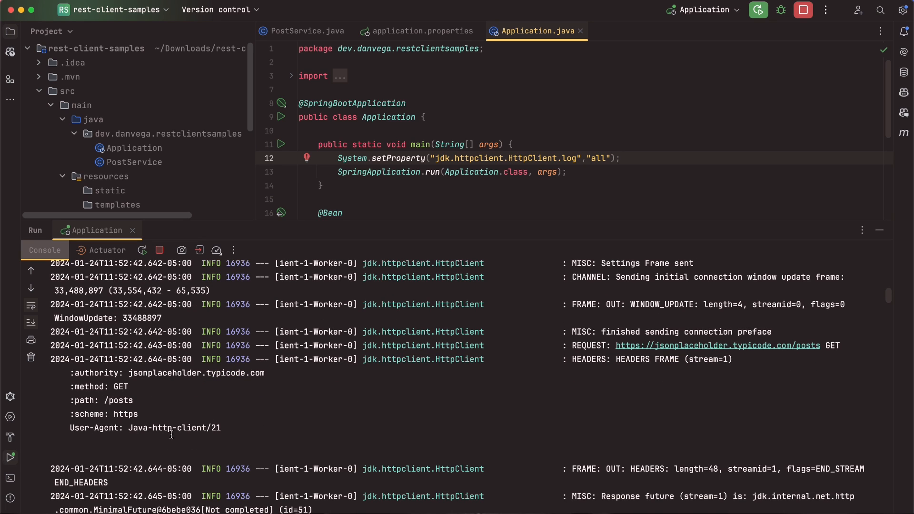
pyautogui.scroll(-3)
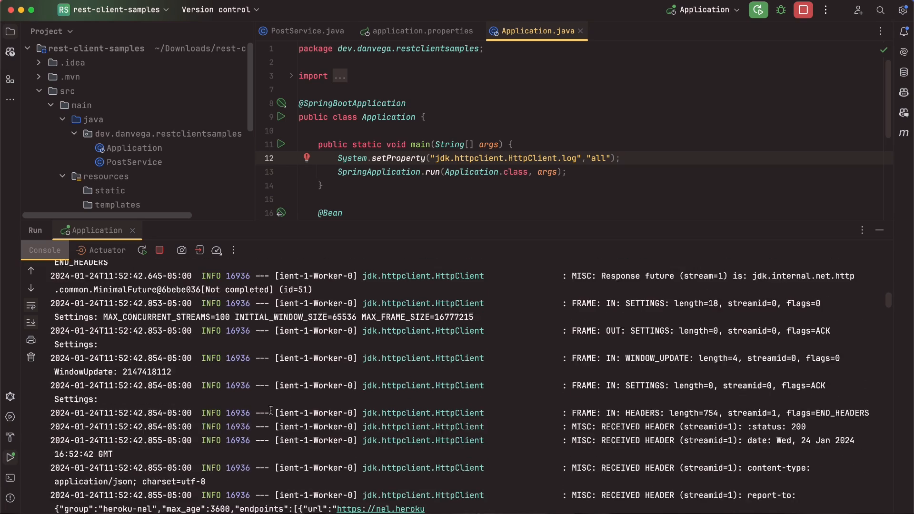
pyautogui.scroll(-3)
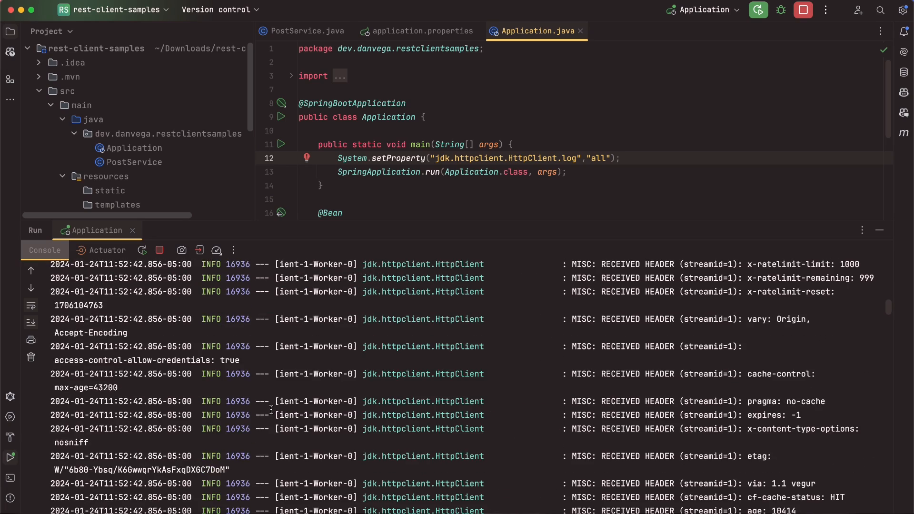
pyautogui.scroll(-3)
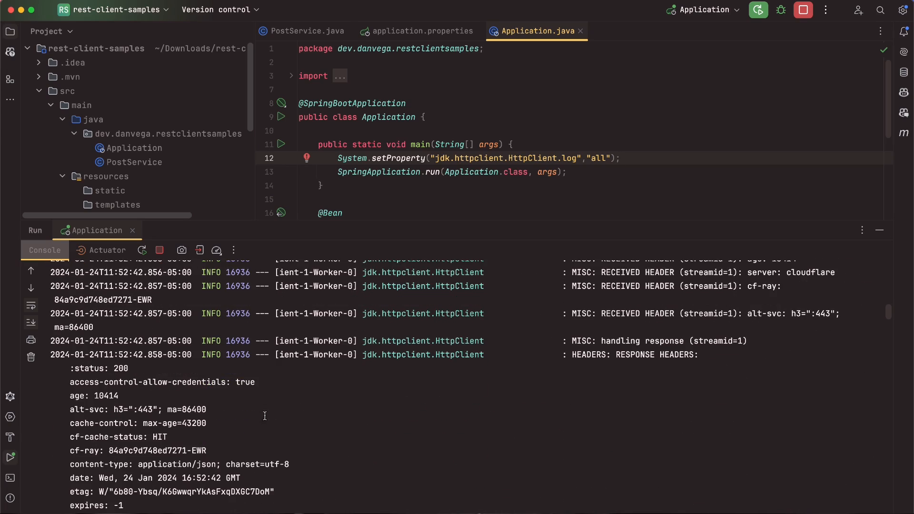
pyautogui.scroll(-3)
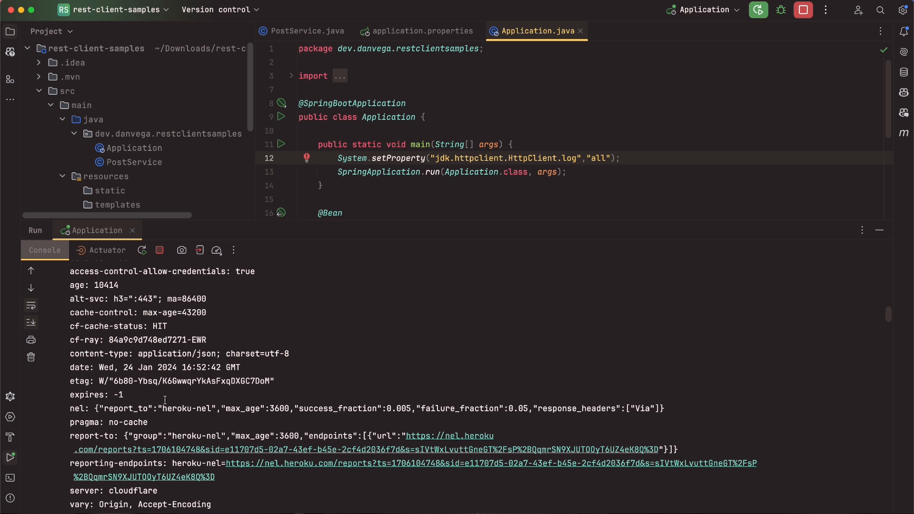
pyautogui.scroll(-3)
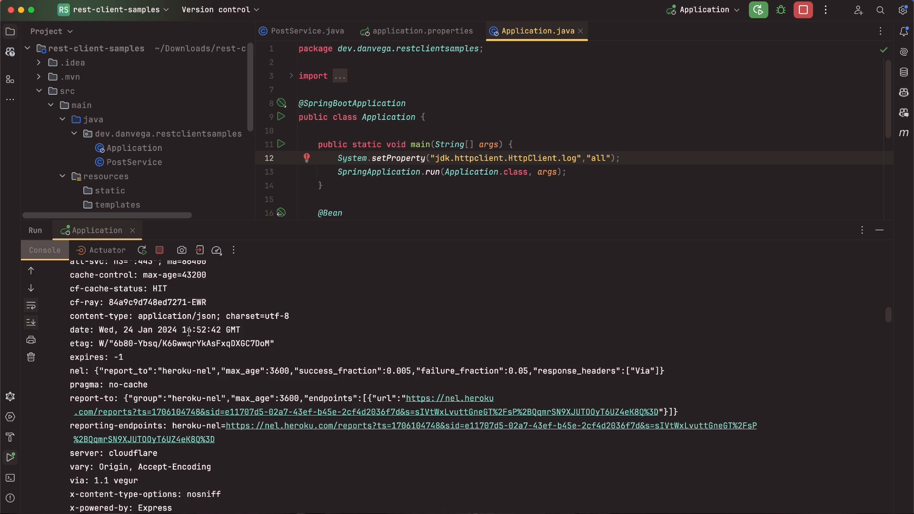
pyautogui.scroll(-3)
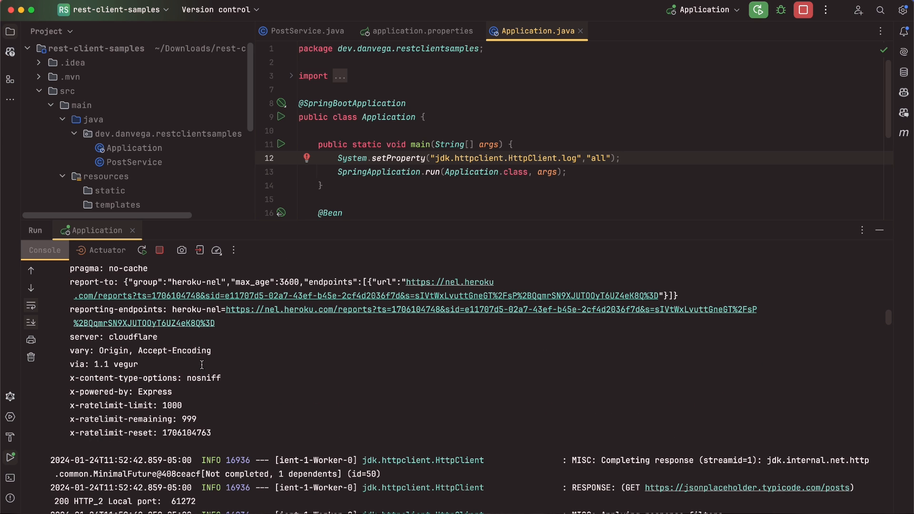
pyautogui.scroll(-3)
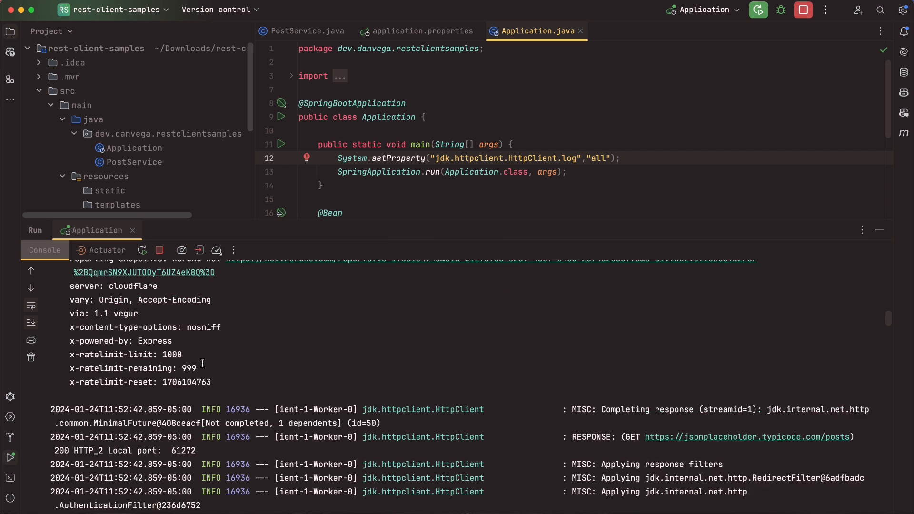
pyautogui.scroll(-3)
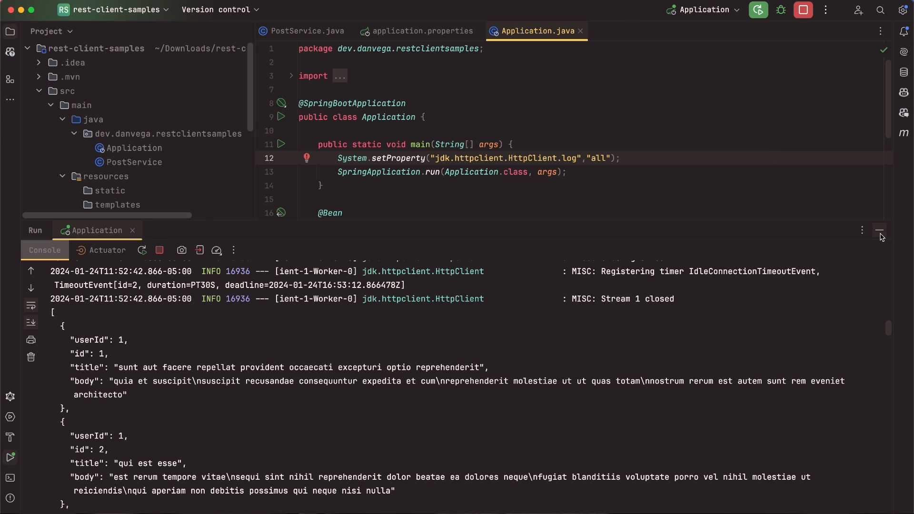
# Hide the run output, switch to PostService, and add a SimpleClientHttpRequestFactory to its constructor
pyautogui.click(880, 231)
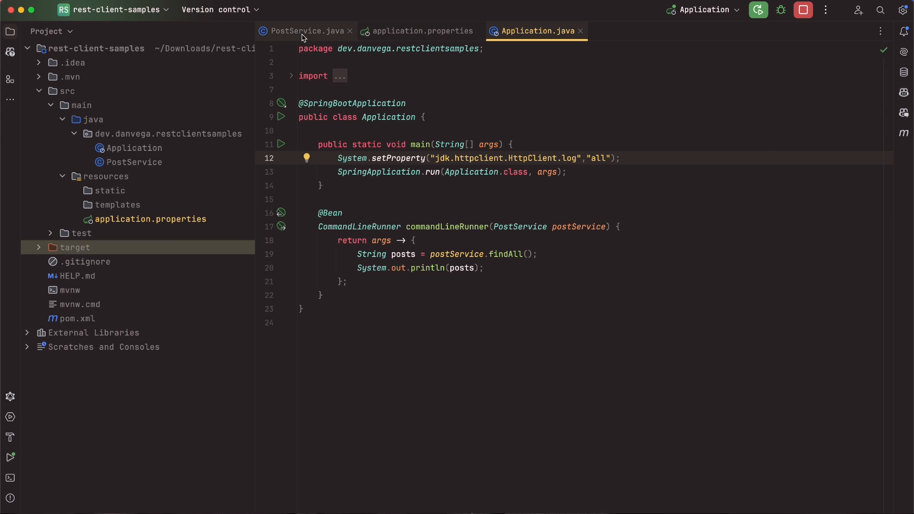
pyautogui.click(303, 31)
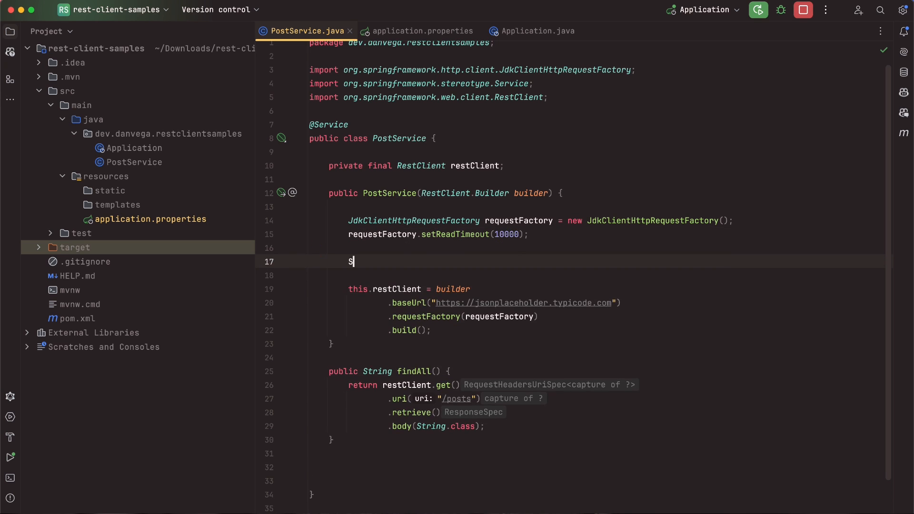
pyautogui.write('imple')
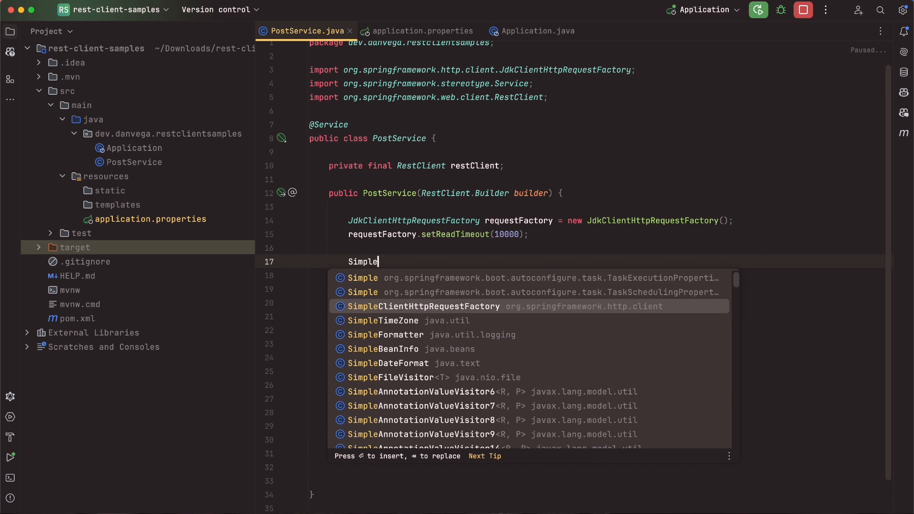
pyautogui.click(418, 306)
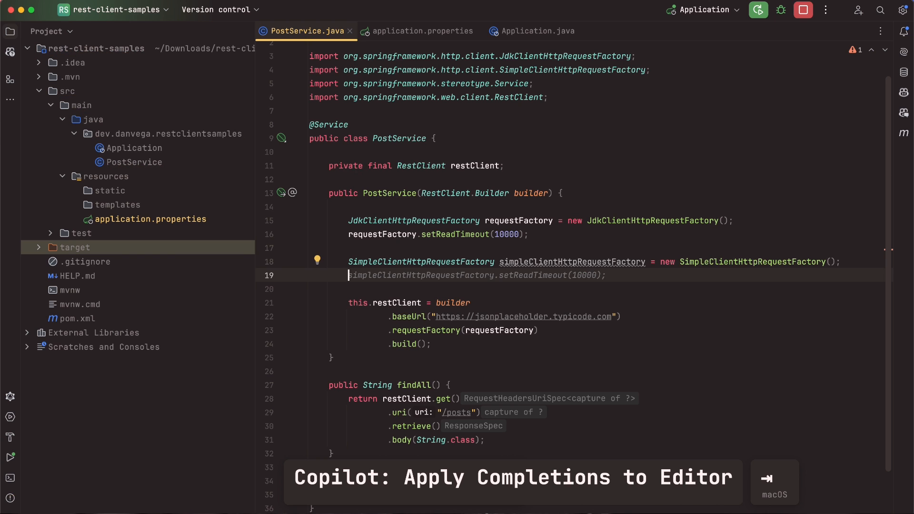
pyautogui.write('sim')
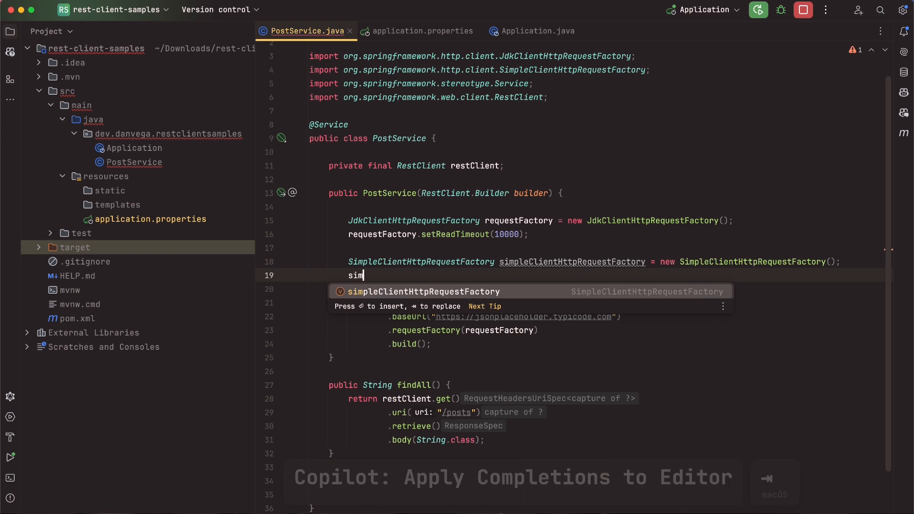